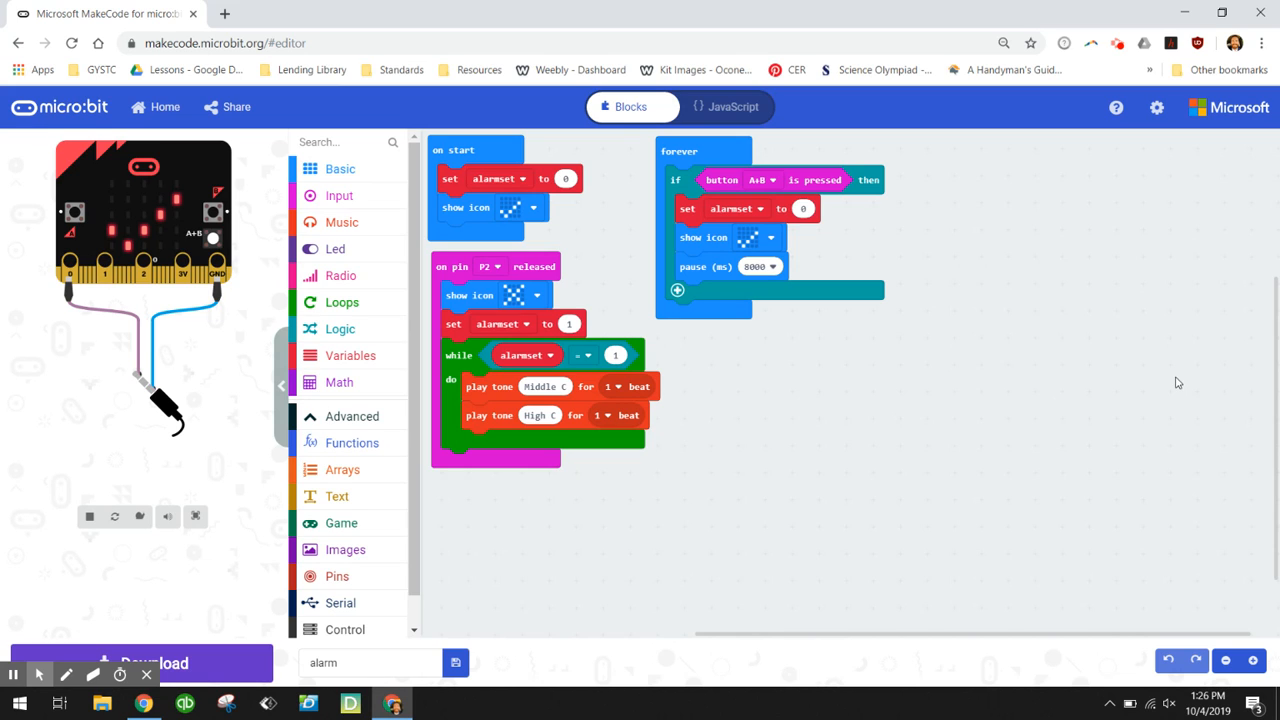
pyautogui.moveTo(1199, 566)
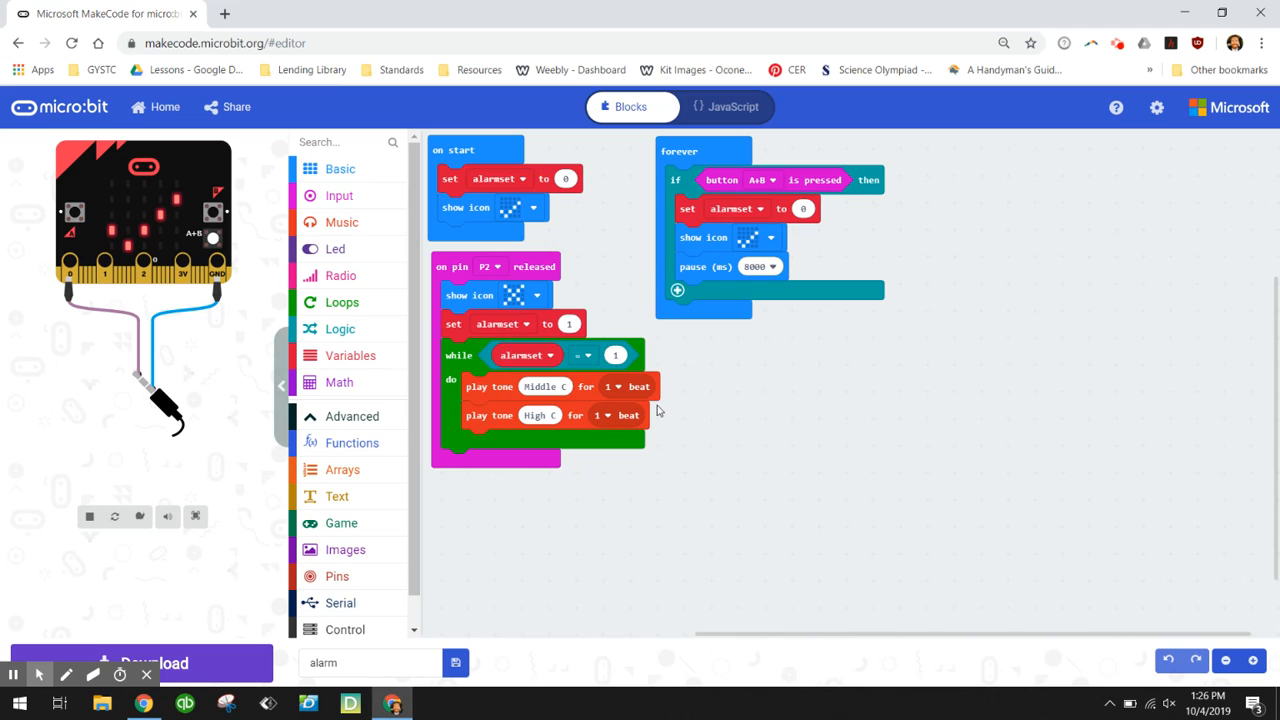
pyautogui.moveTo(765, 480)
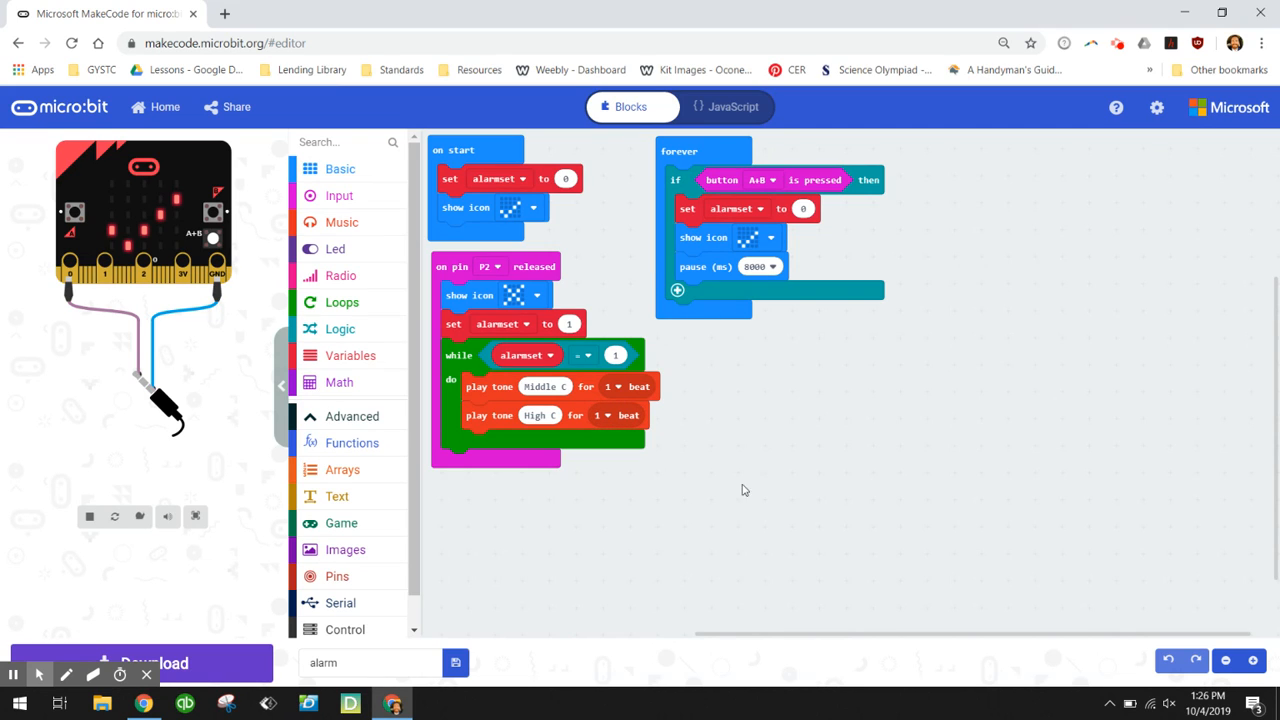
pyautogui.moveTo(150, 670)
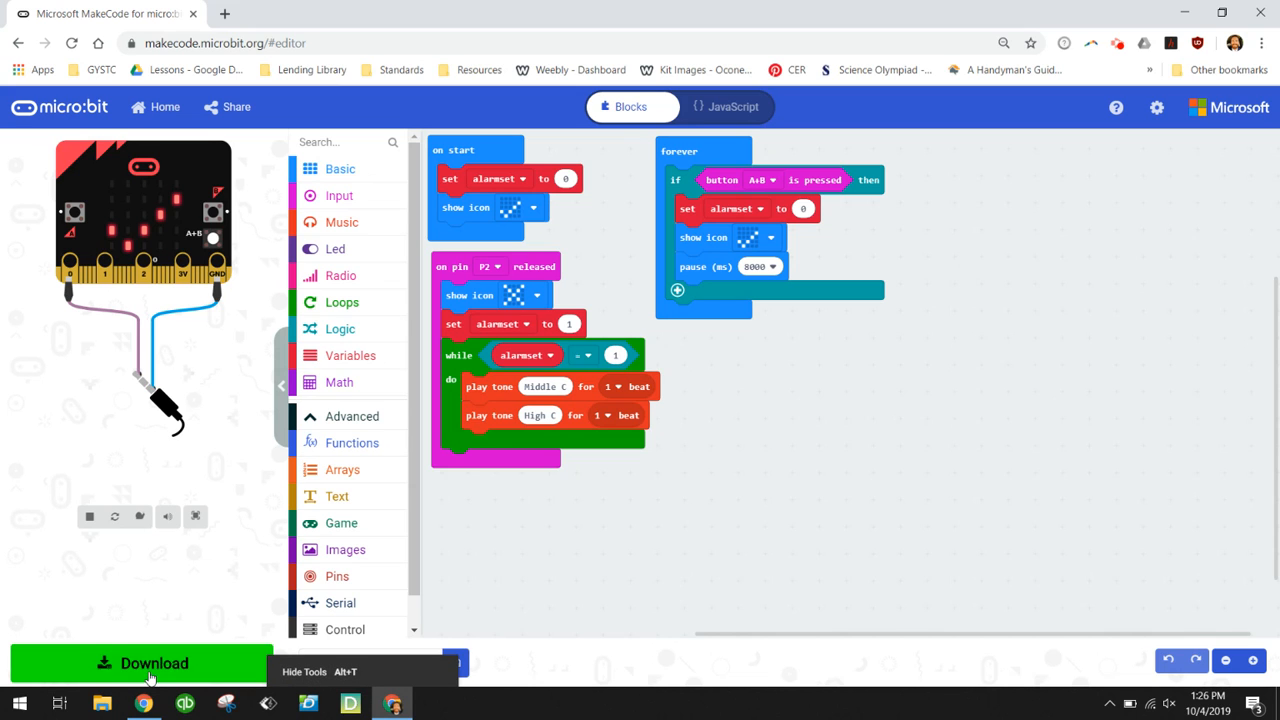
# - Leave the completed alarm project and return to the MakeCode home page
pyautogui.click(166, 107)
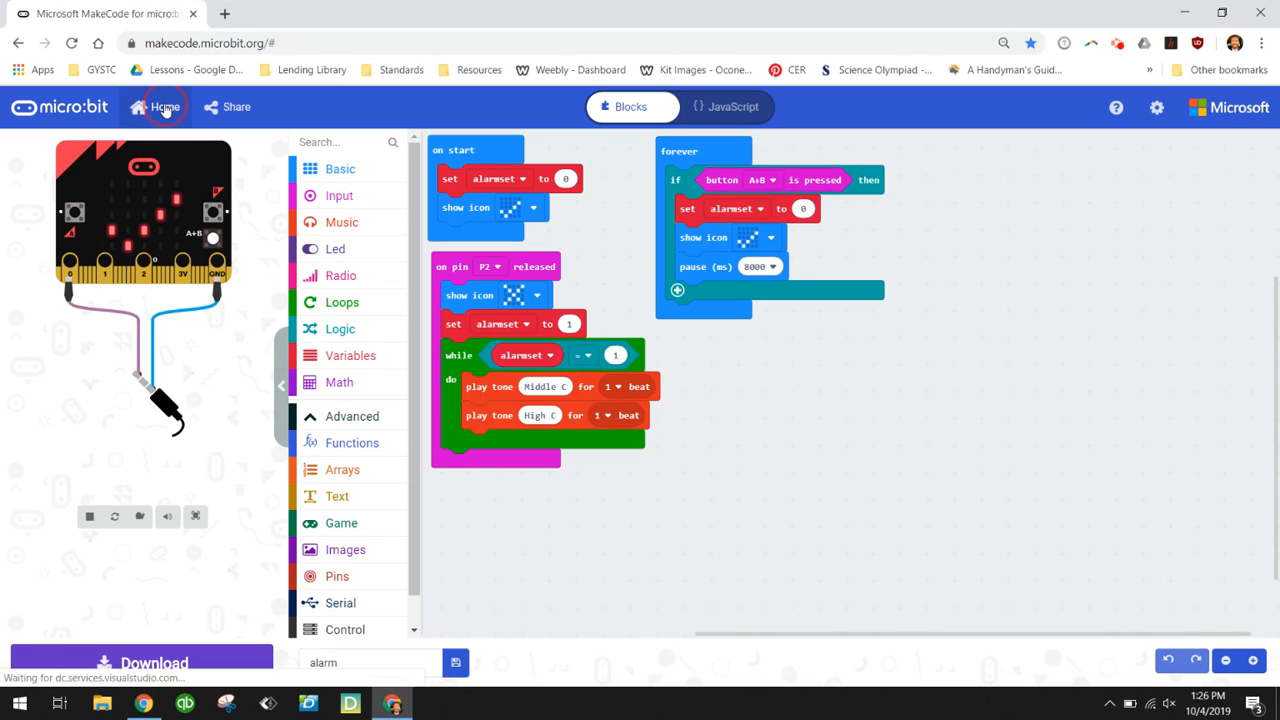
# - Start a blank untitled project from the New Project card
pyautogui.click(167, 107)
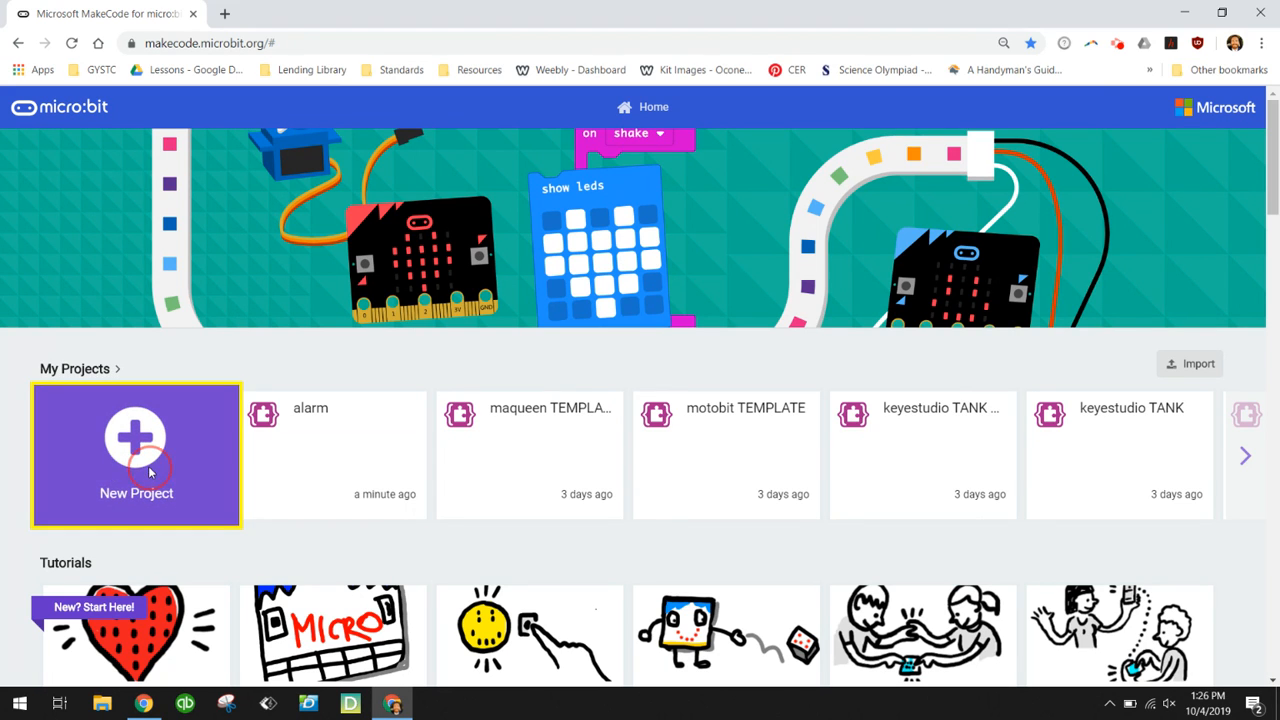
pyautogui.click(136, 455)
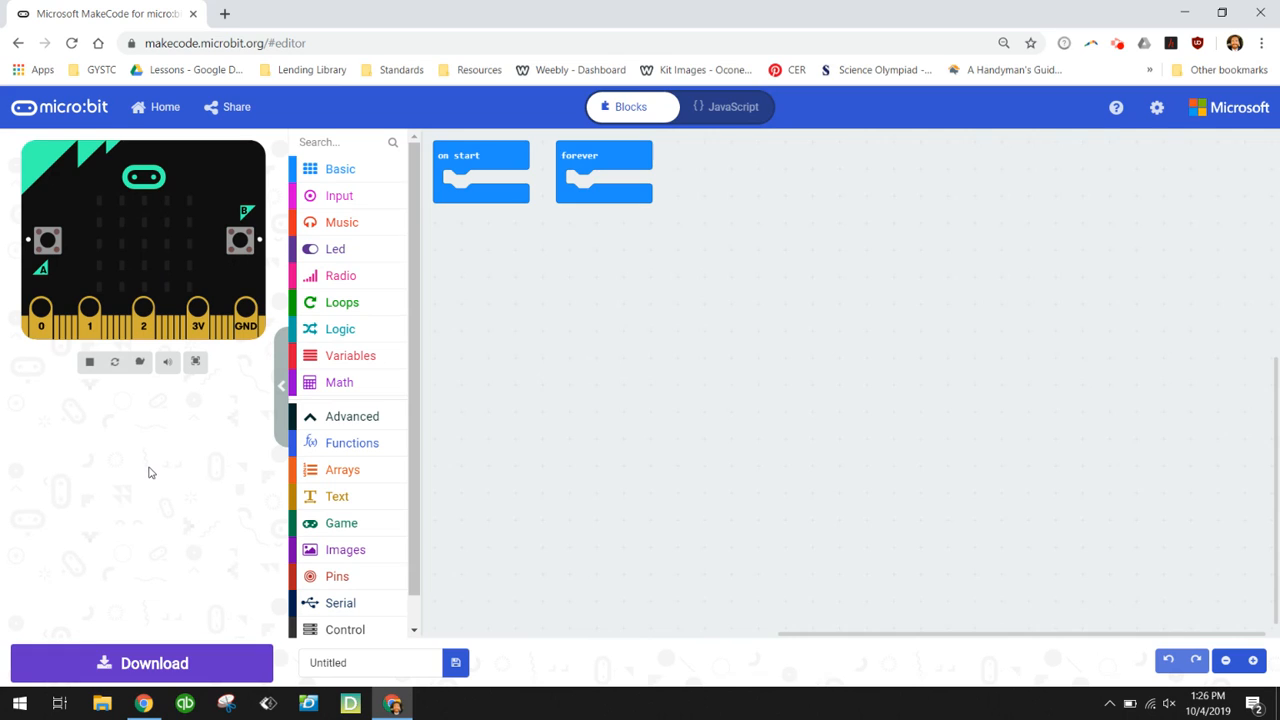
pyautogui.moveTo(199, 432)
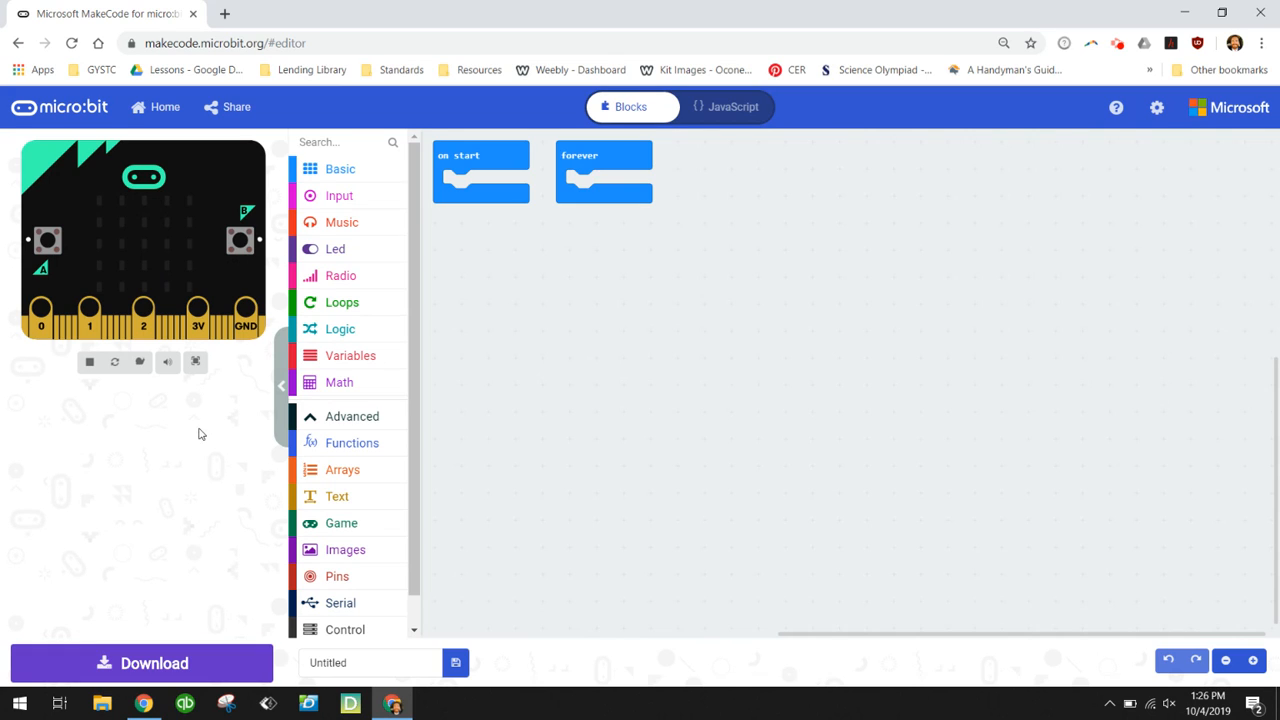
pyautogui.moveTo(378, 360)
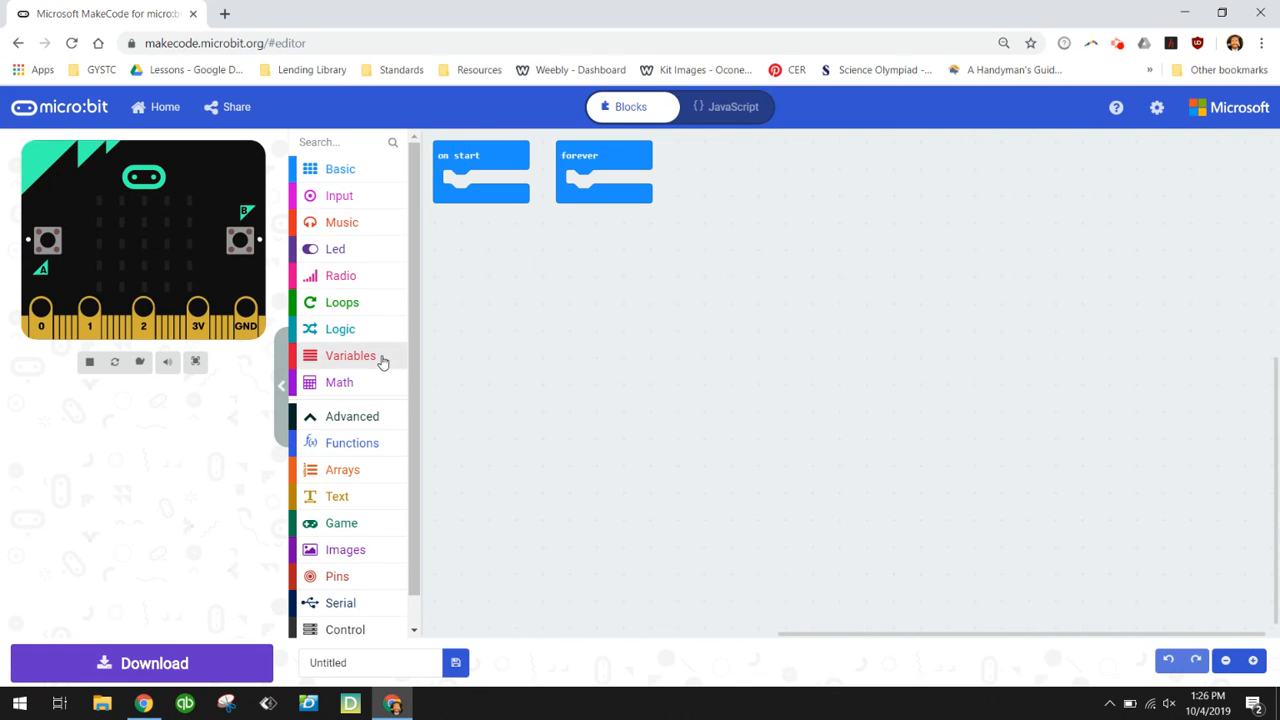
# - Create the variable 'alarm' and place 'set alarm to 0' inside on start
pyautogui.click(350, 355)
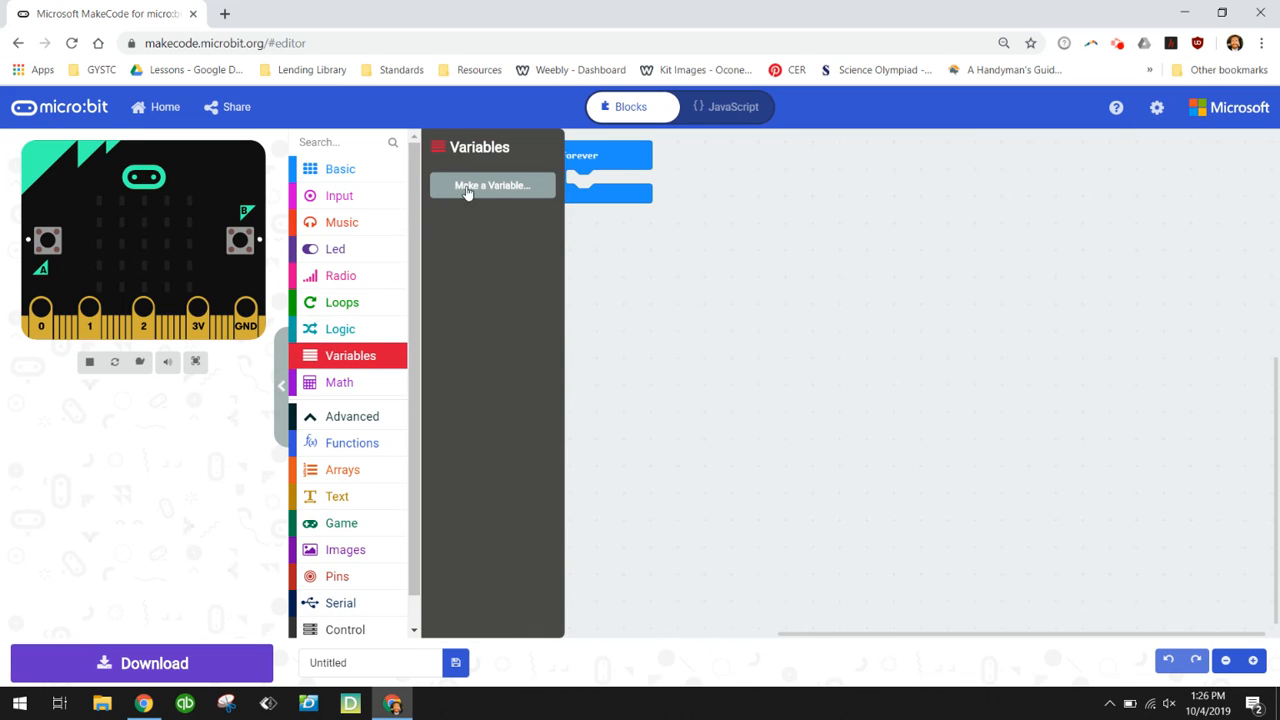
pyautogui.click(492, 185)
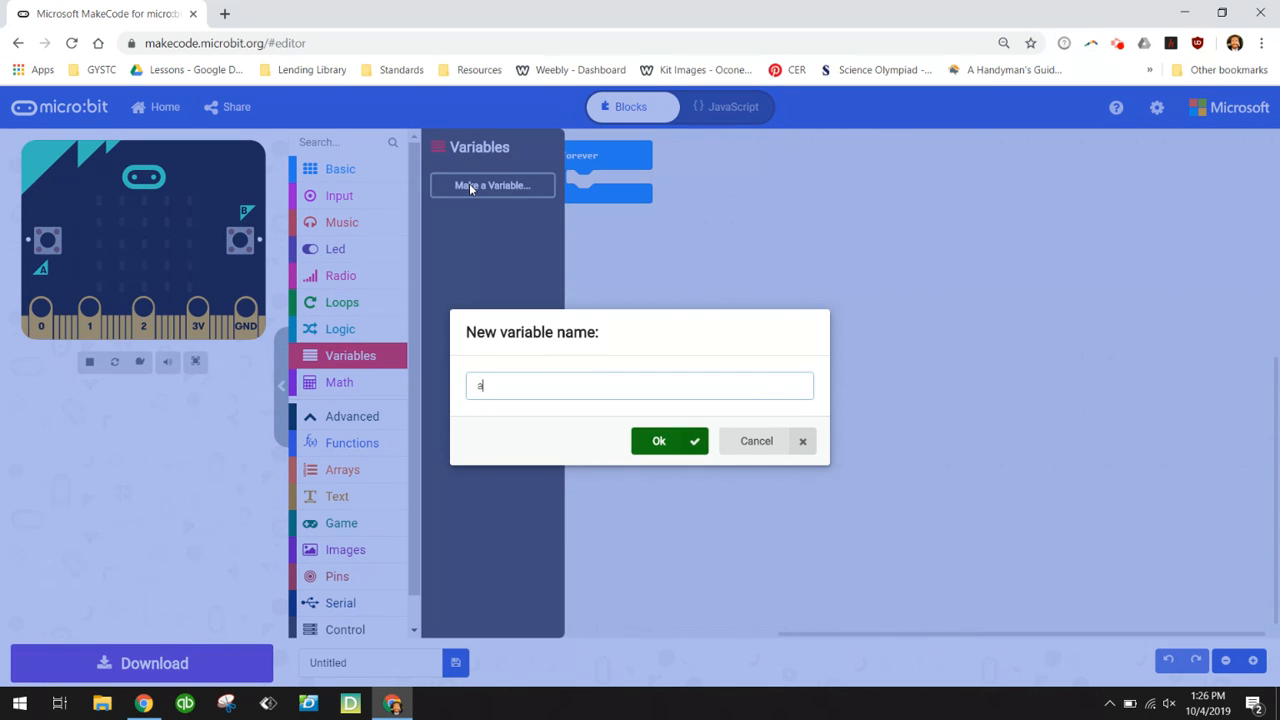
pyautogui.write('larm')
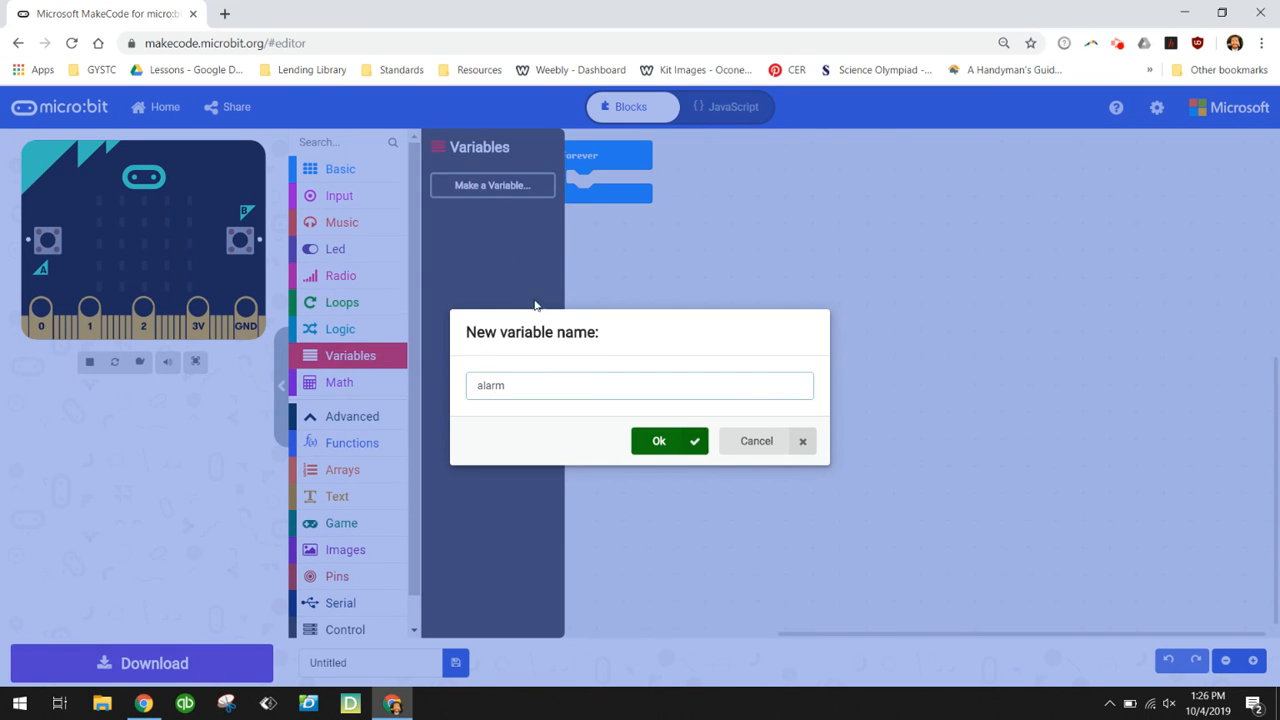
pyautogui.click(669, 440)
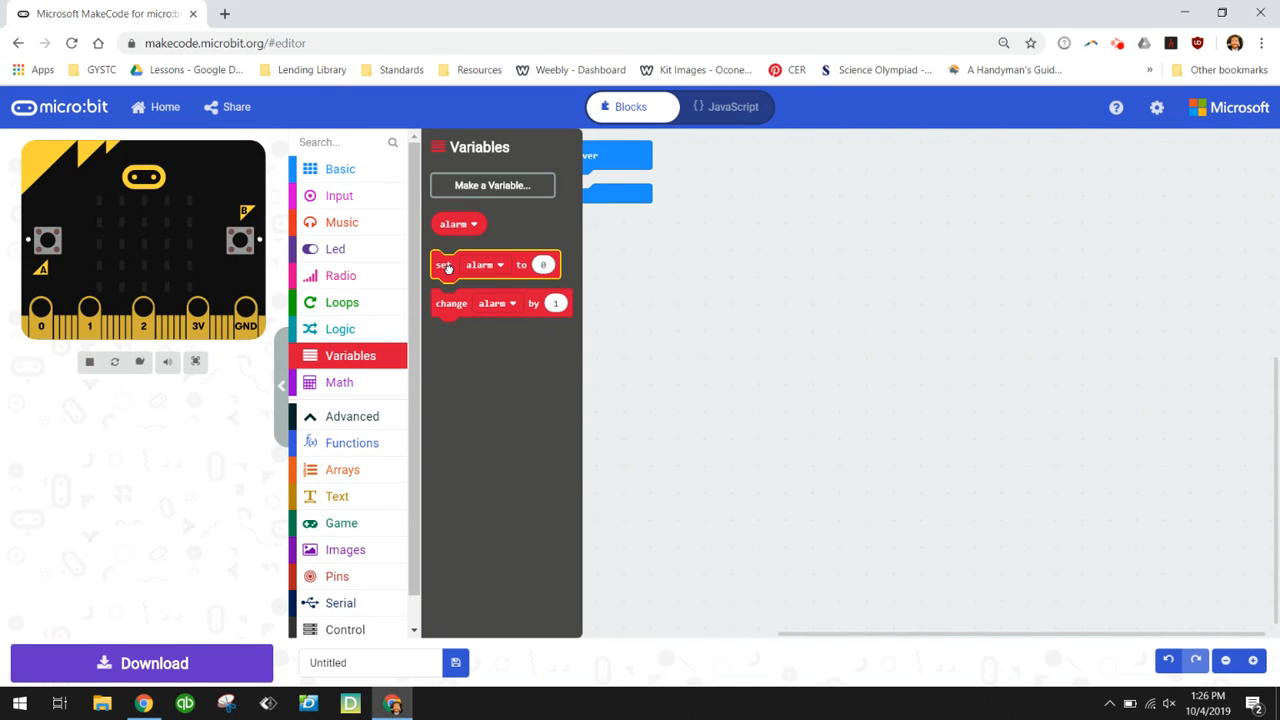
pyautogui.moveTo(447, 264); pyautogui.dragTo(460, 201)
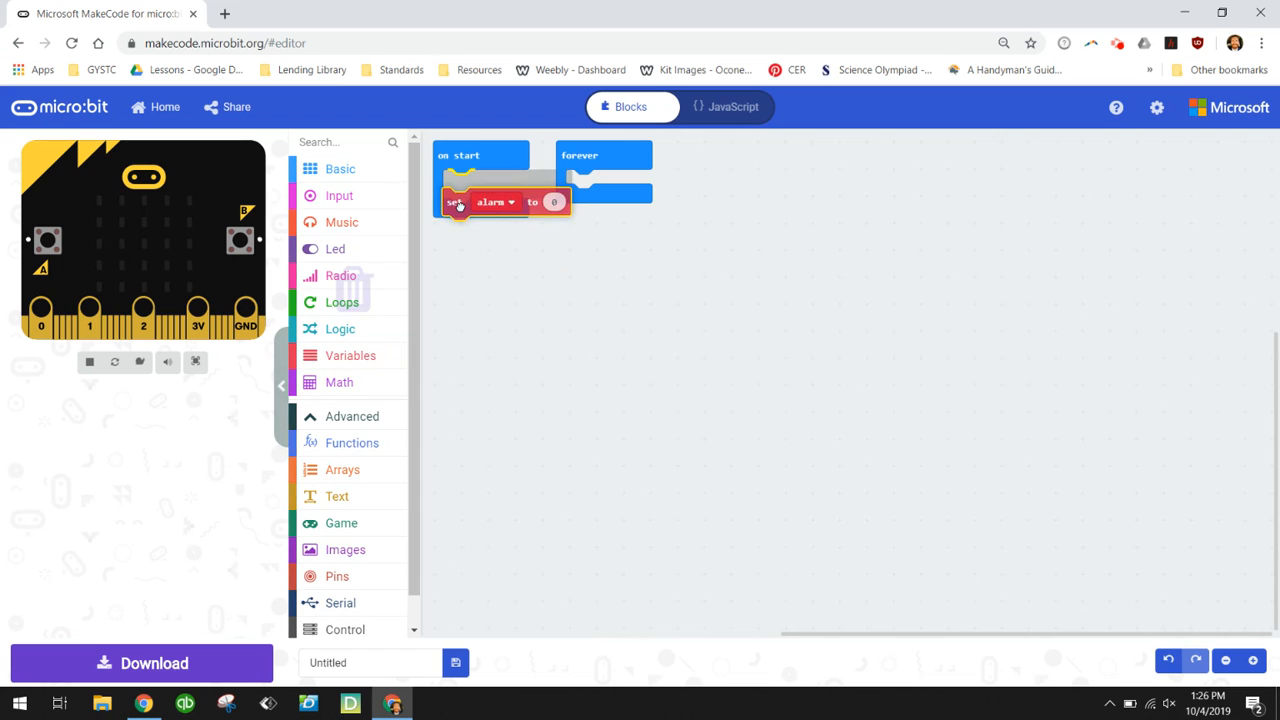
pyautogui.moveTo(490, 201); pyautogui.dragTo(490, 184)
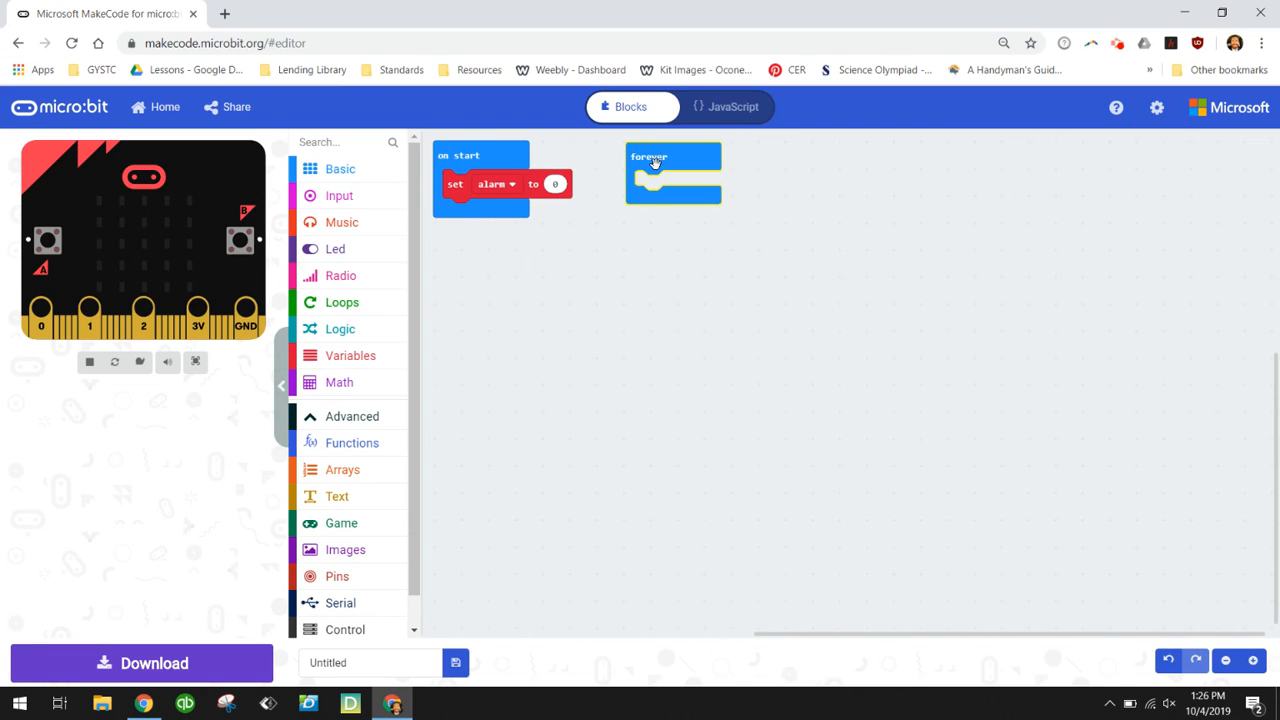
pyautogui.moveTo(655, 165)
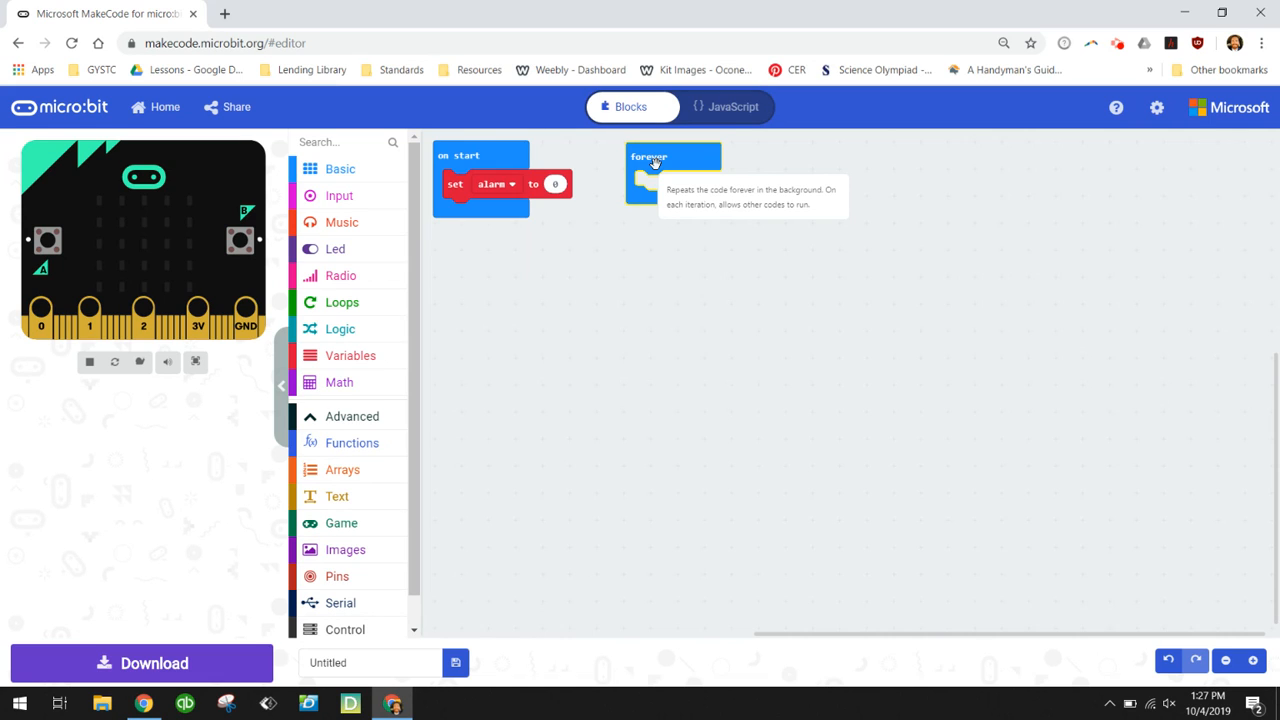
pyautogui.moveTo(491, 272)
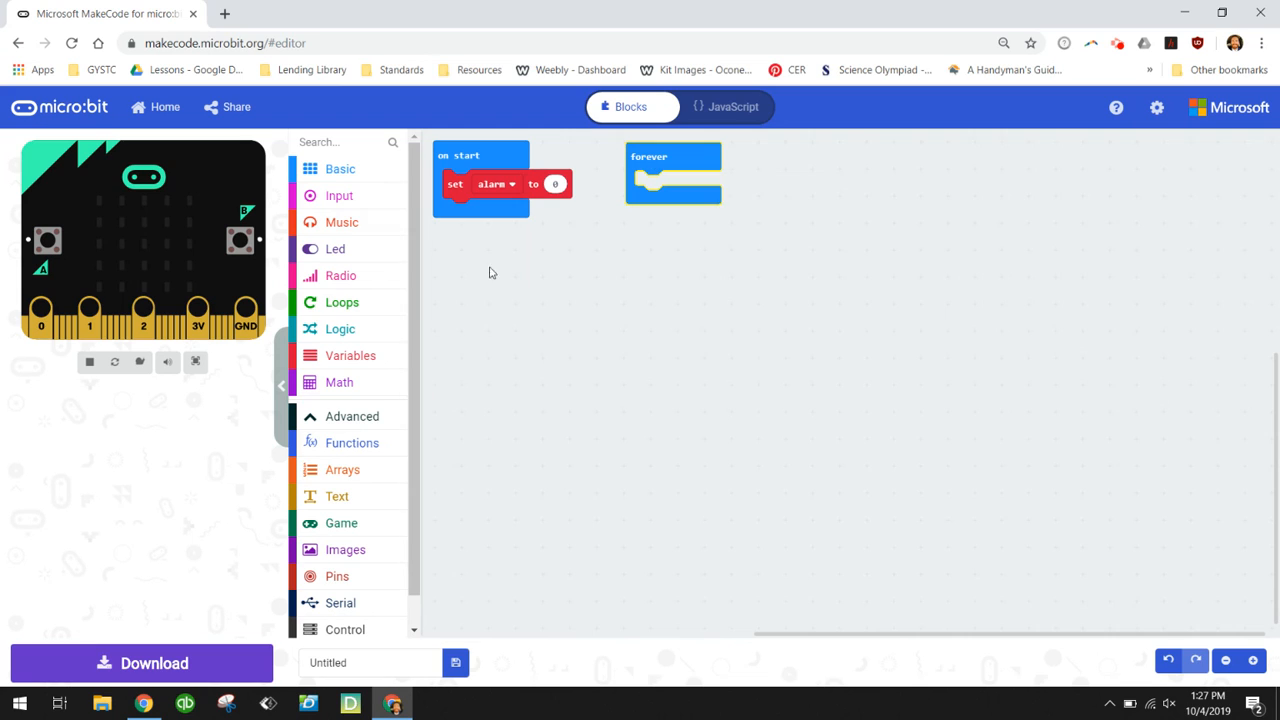
pyautogui.moveTo(360, 183)
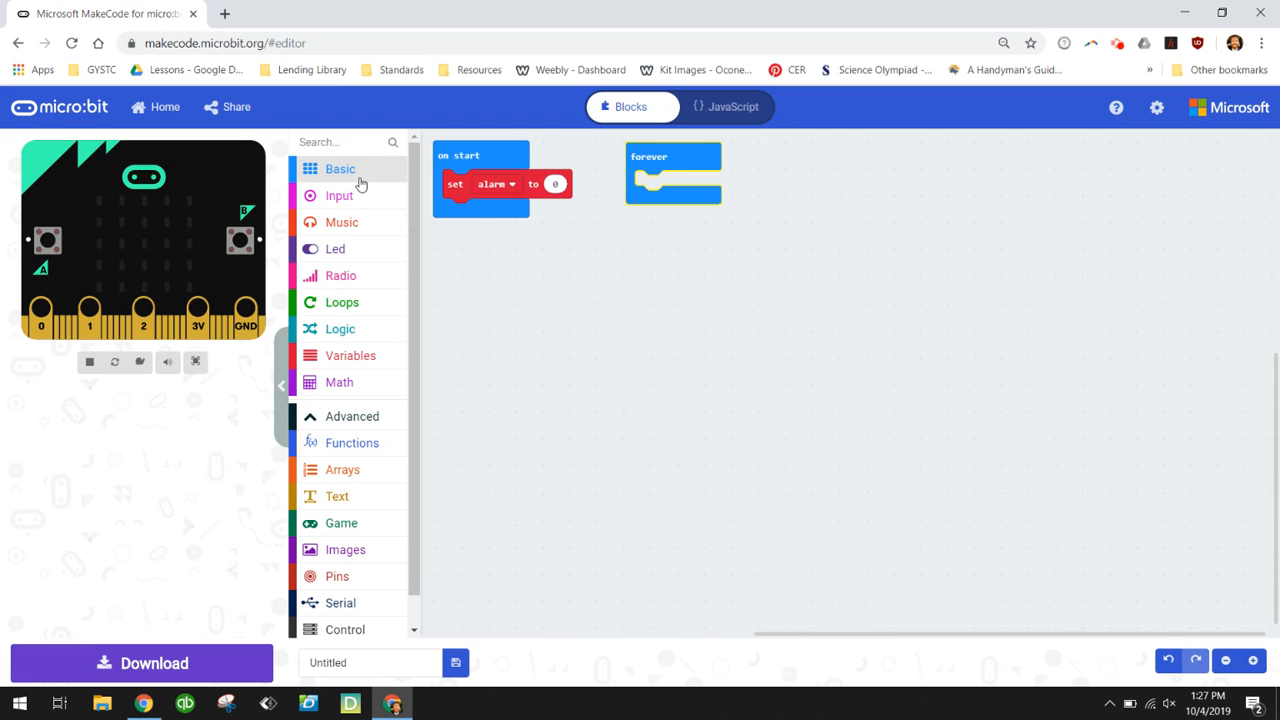
# - Add a check-mark show icon block beneath 'set alarm to 0' in on start
pyautogui.click(340, 168)
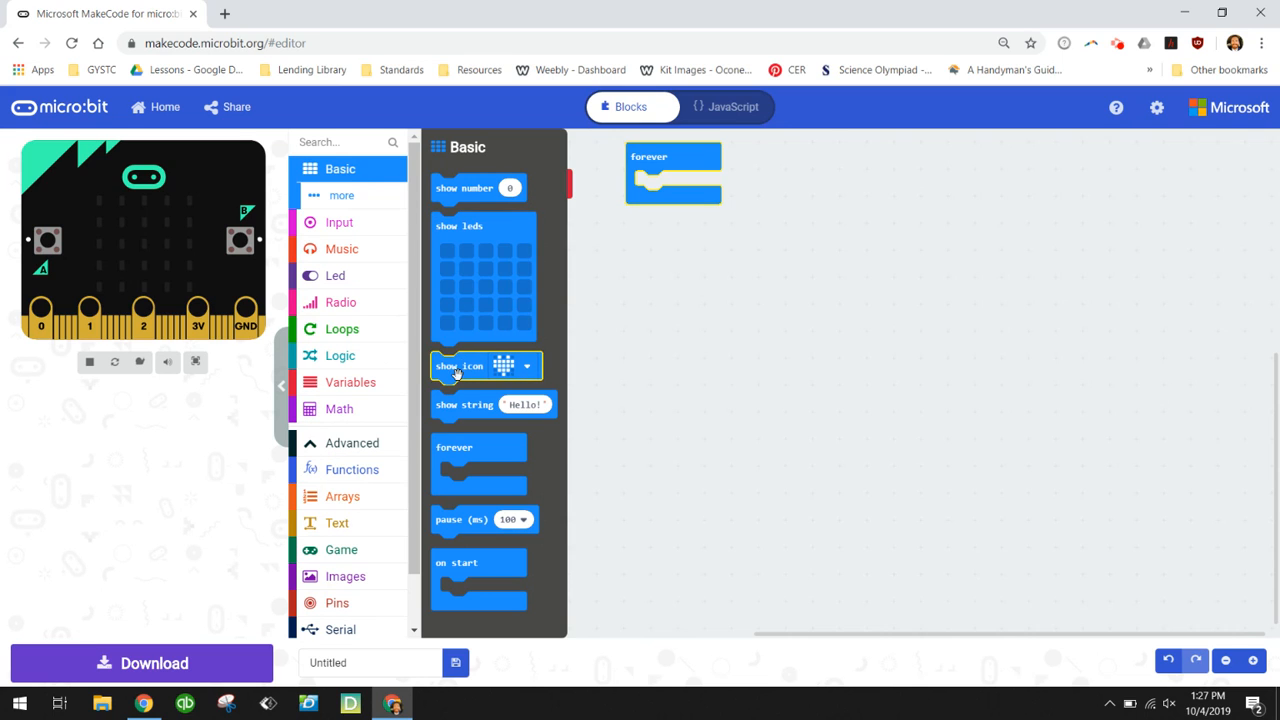
pyautogui.moveTo(485, 365); pyautogui.dragTo(480, 212)
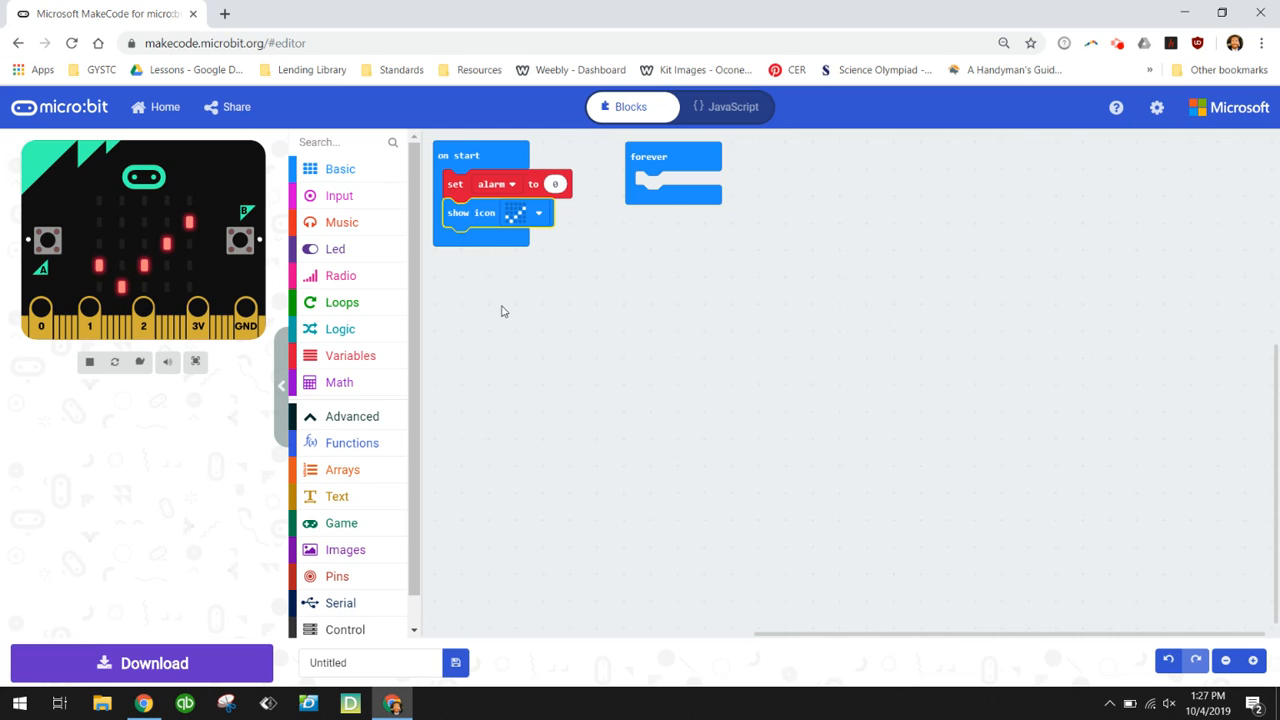
pyautogui.moveTo(380, 310)
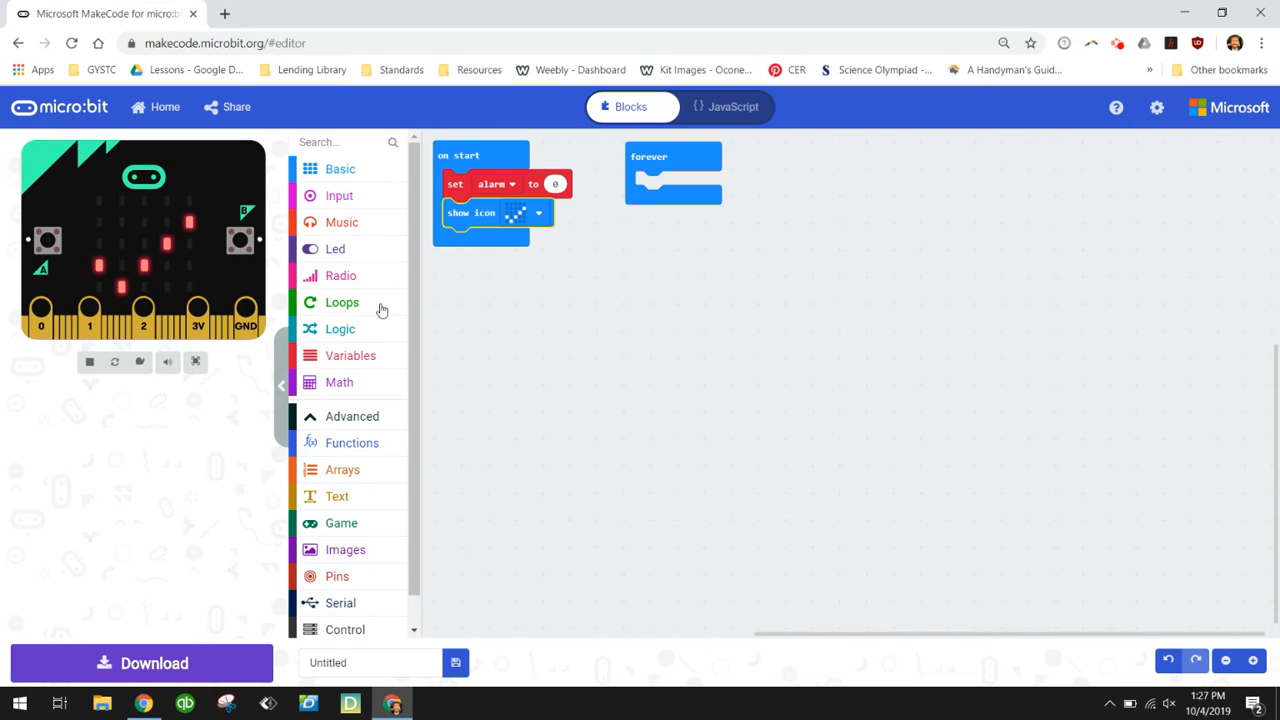
# - Place an 'on pin P2 released' event block on the workspace
pyautogui.click(341, 195)
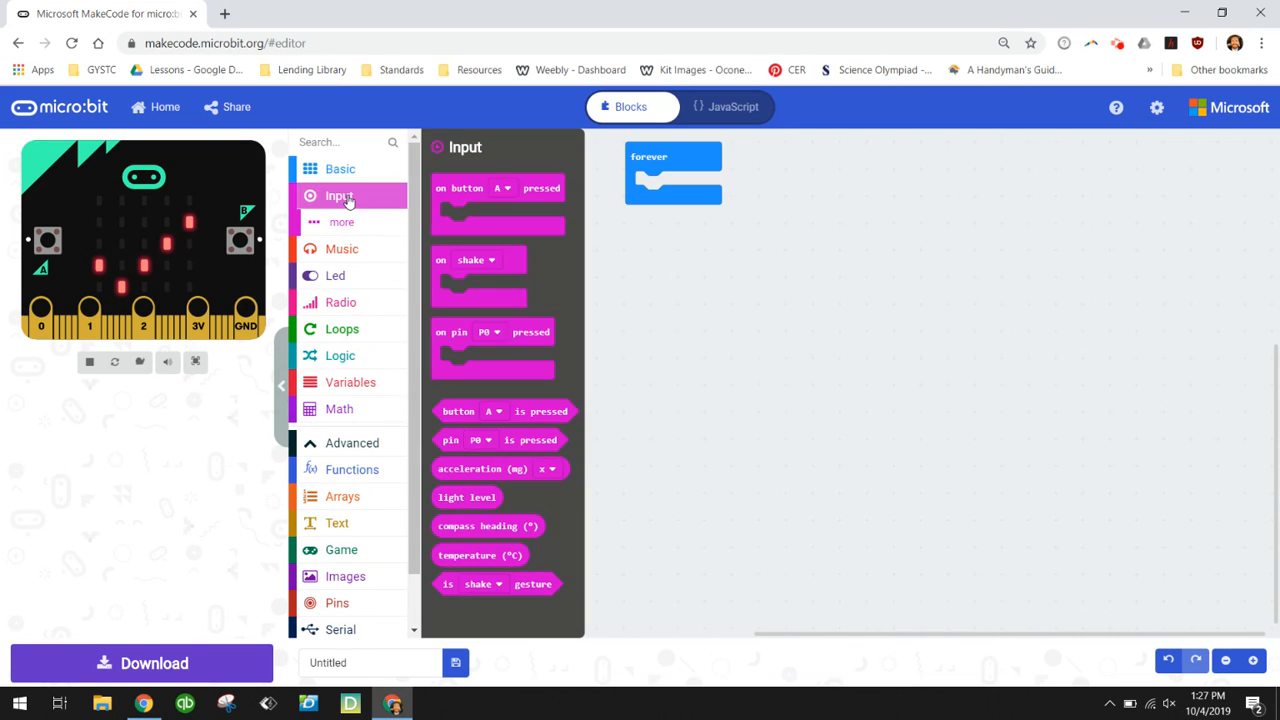
pyautogui.click(341, 222)
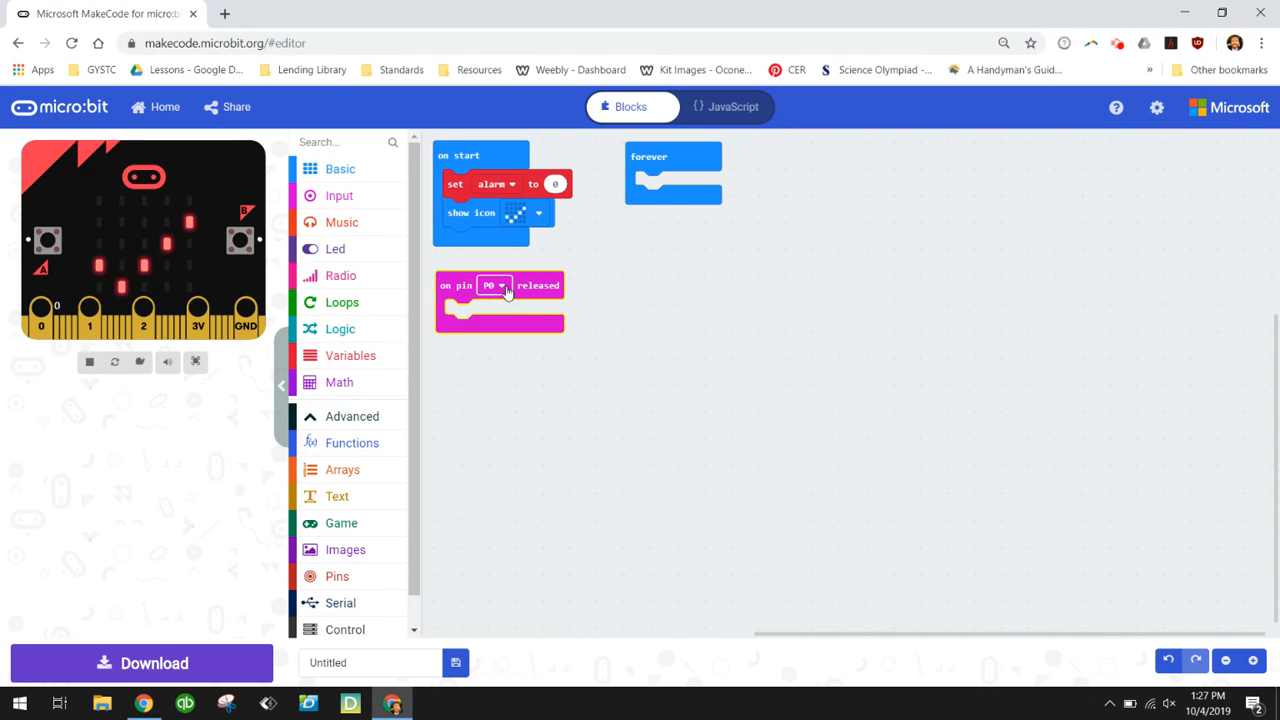
pyautogui.click(493, 285)
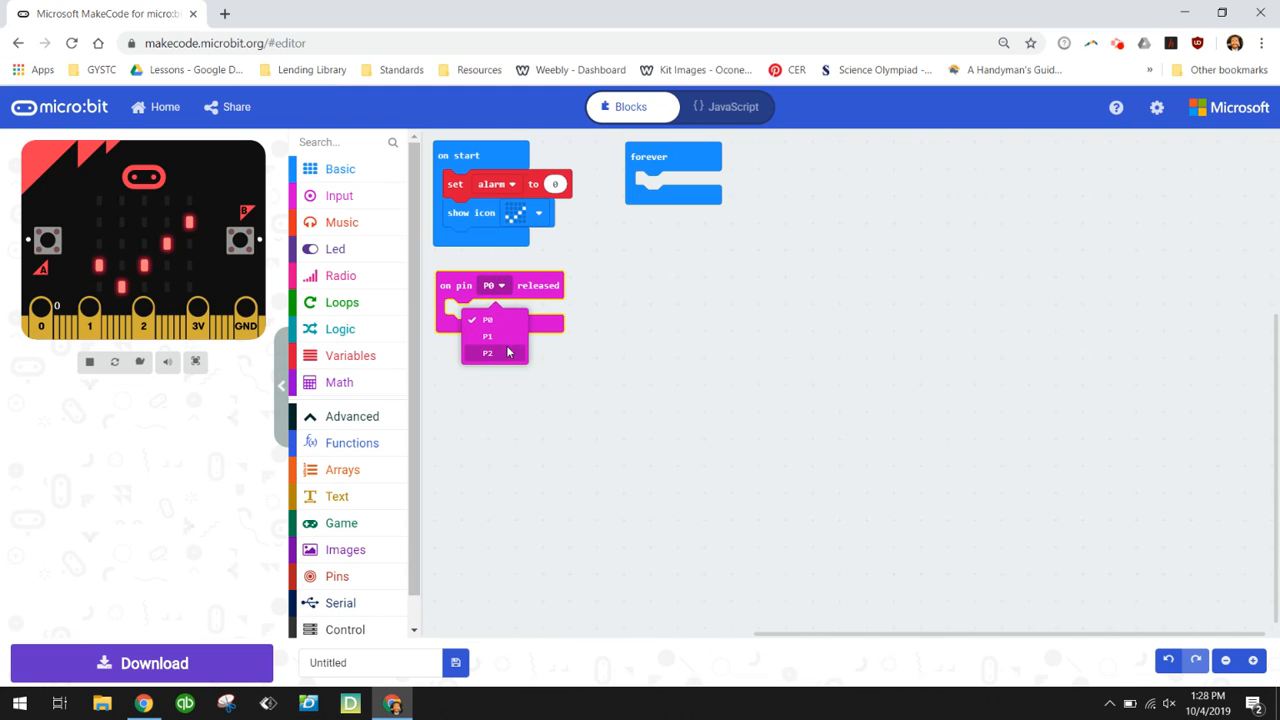
pyautogui.click(487, 353)
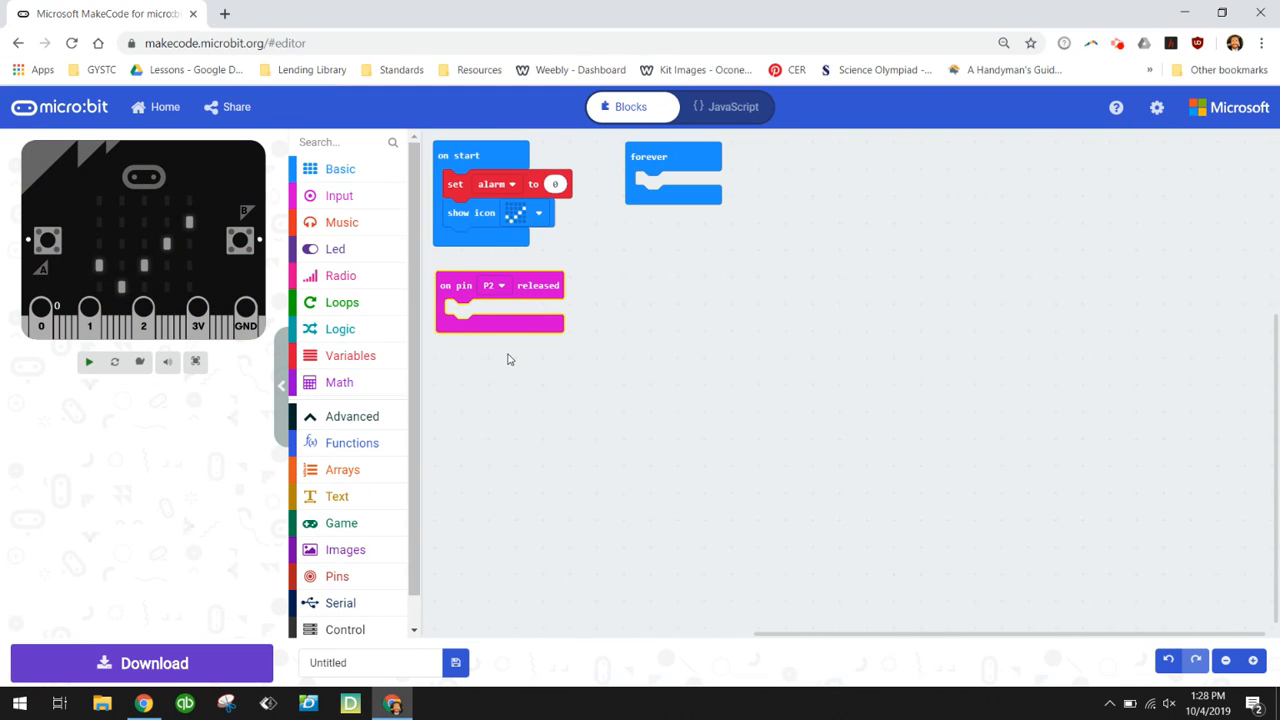
pyautogui.click(93, 362)
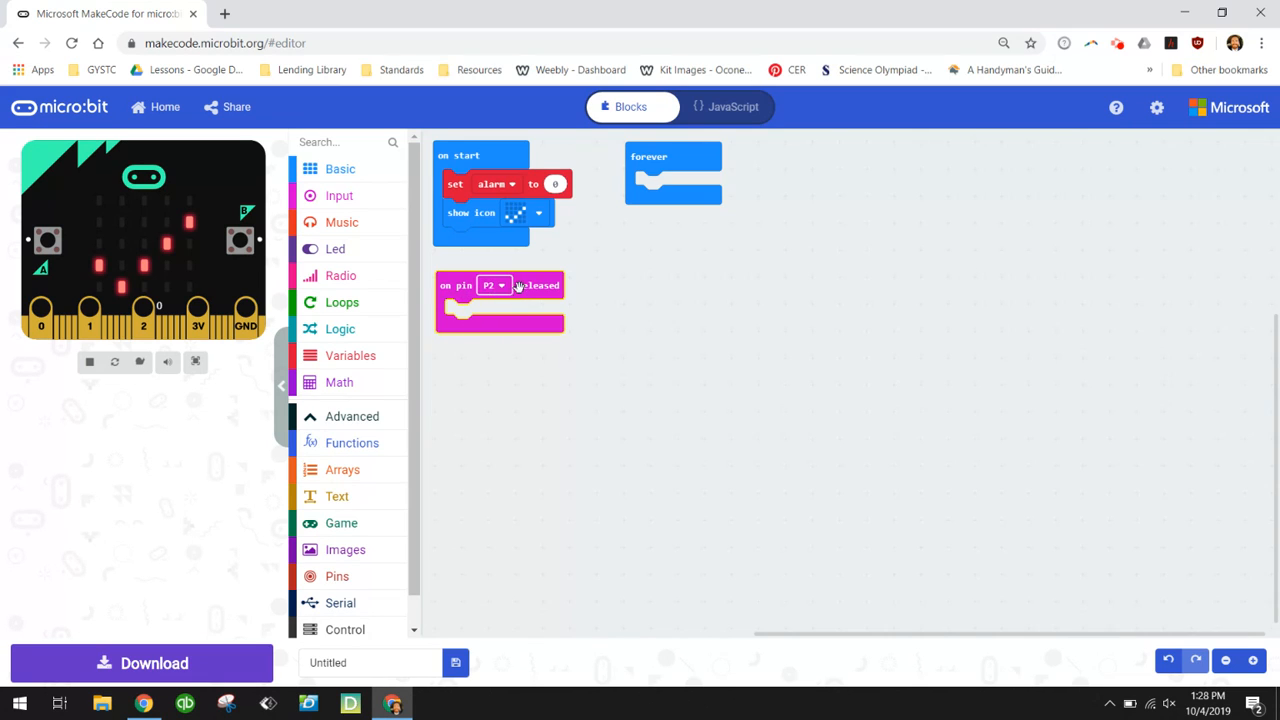
pyautogui.moveTo(537, 287)
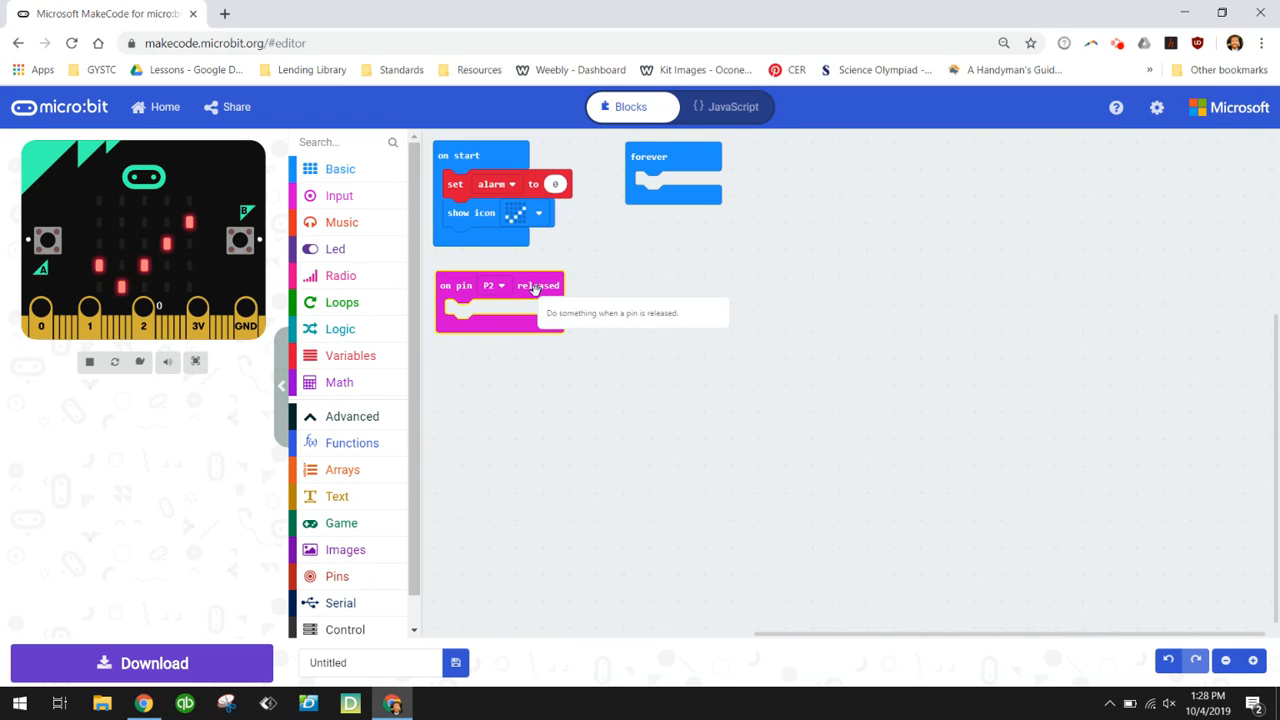
# - Show an X icon on P2 release, then test by touching pin 2 in the simulator
pyautogui.click(340, 169)
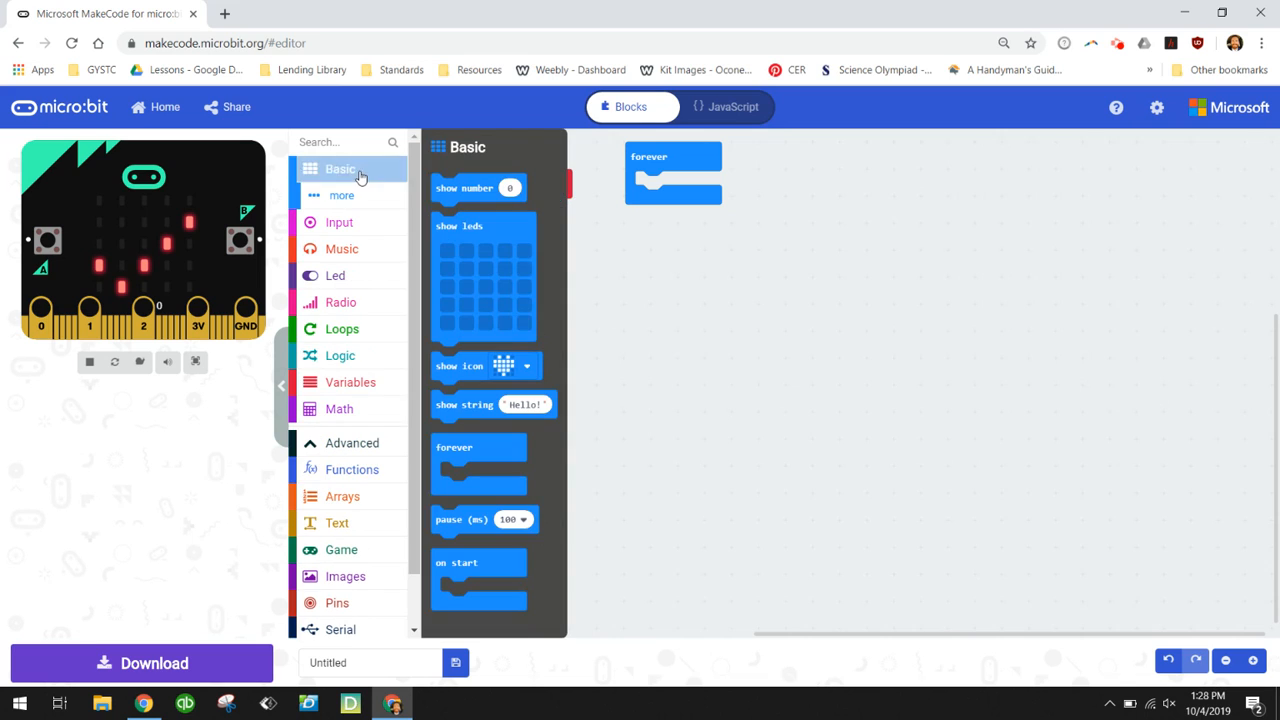
pyautogui.moveTo(455, 375)
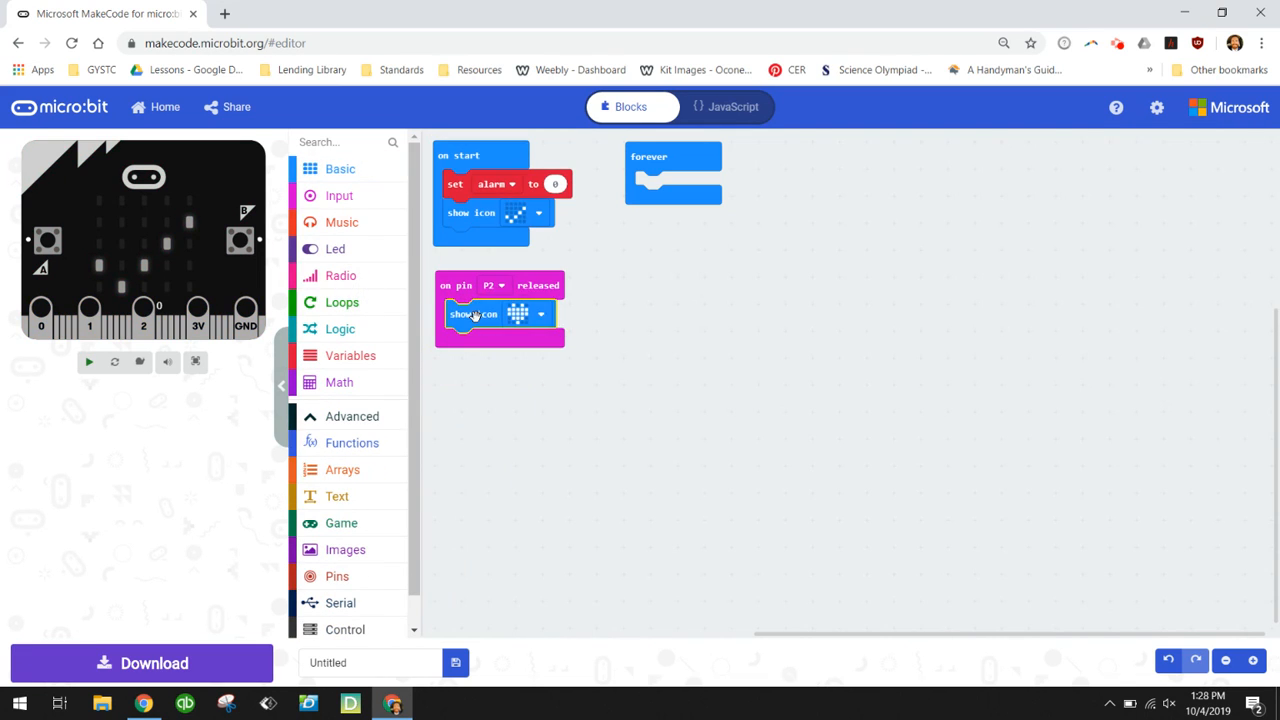
pyautogui.click(526, 314)
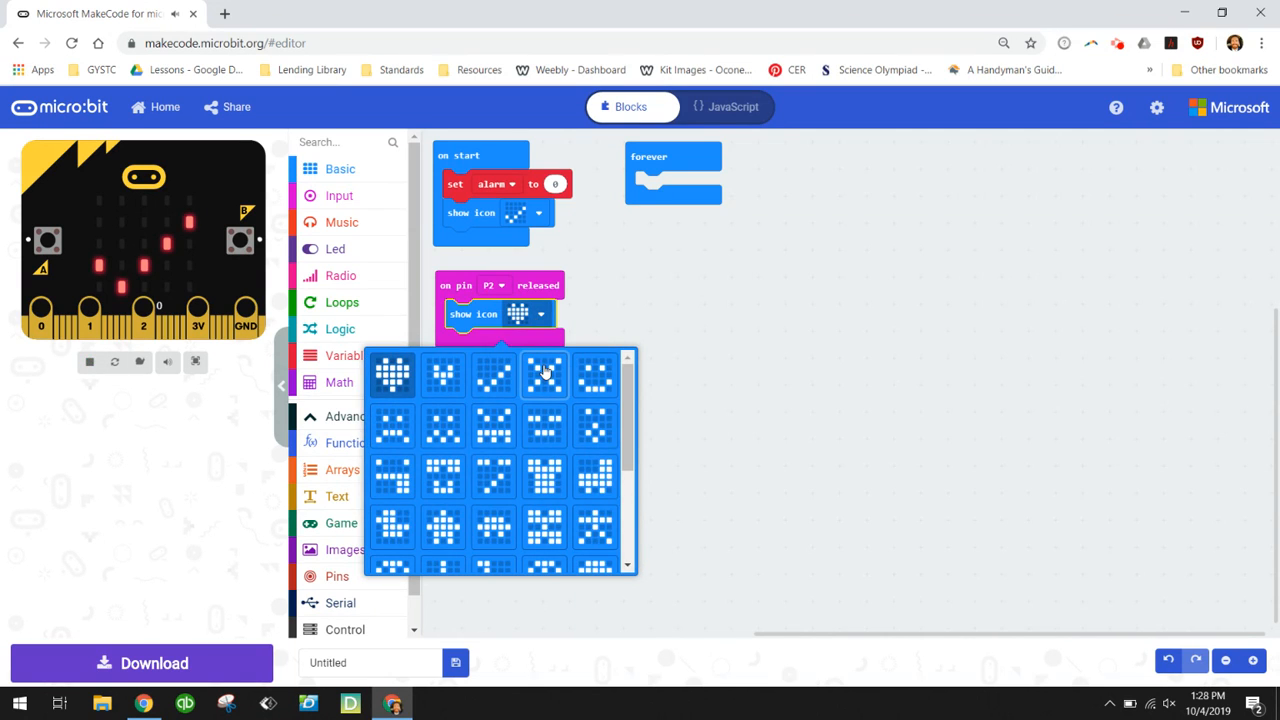
pyautogui.click(545, 375)
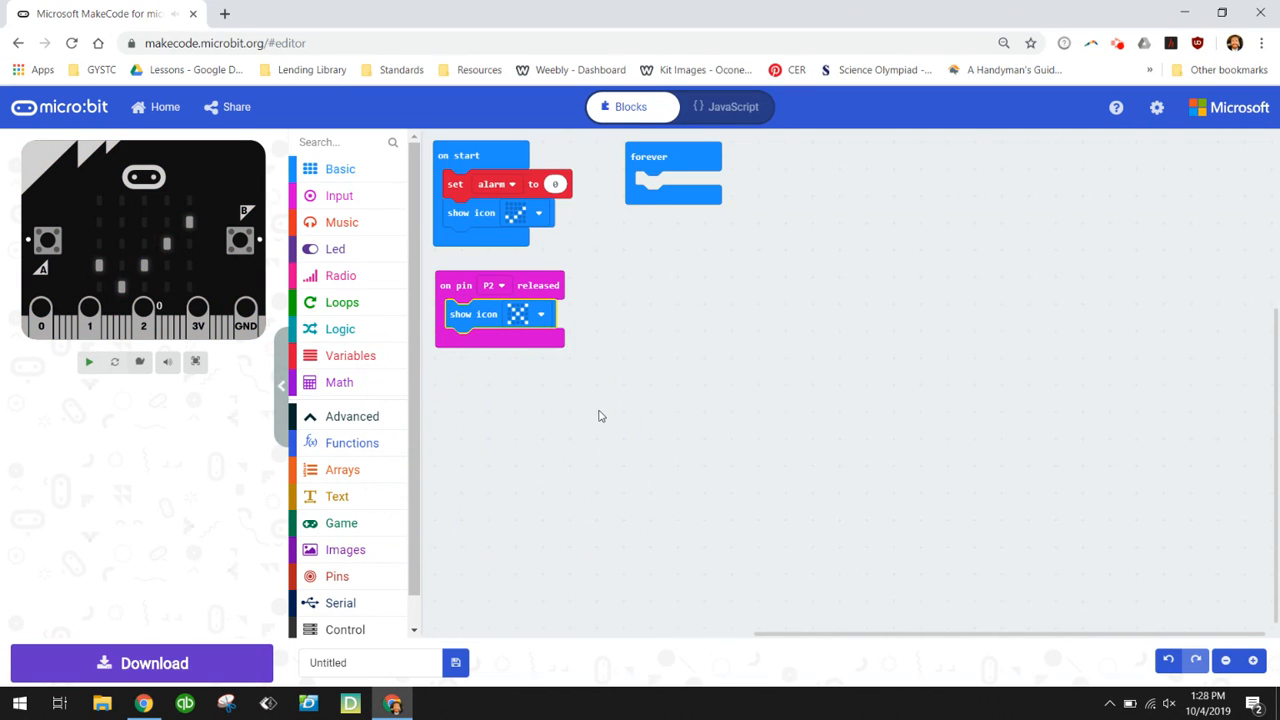
pyautogui.click(93, 362)
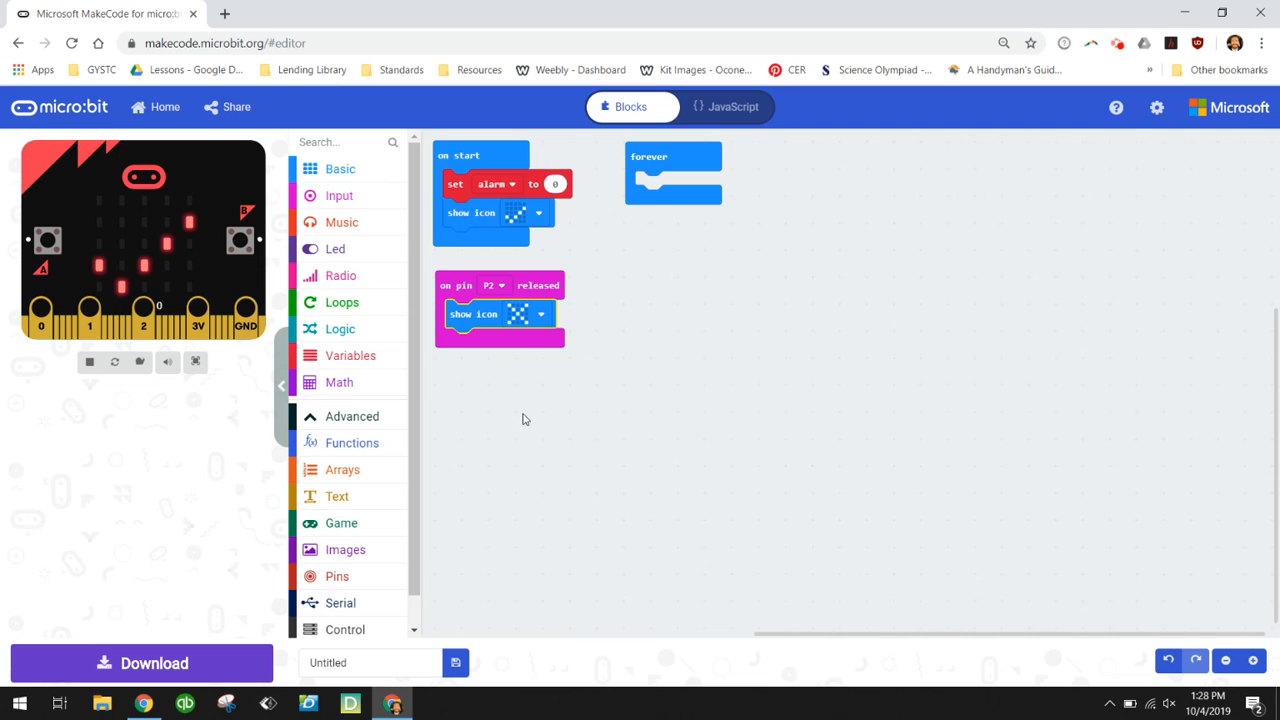
pyautogui.click(143, 315)
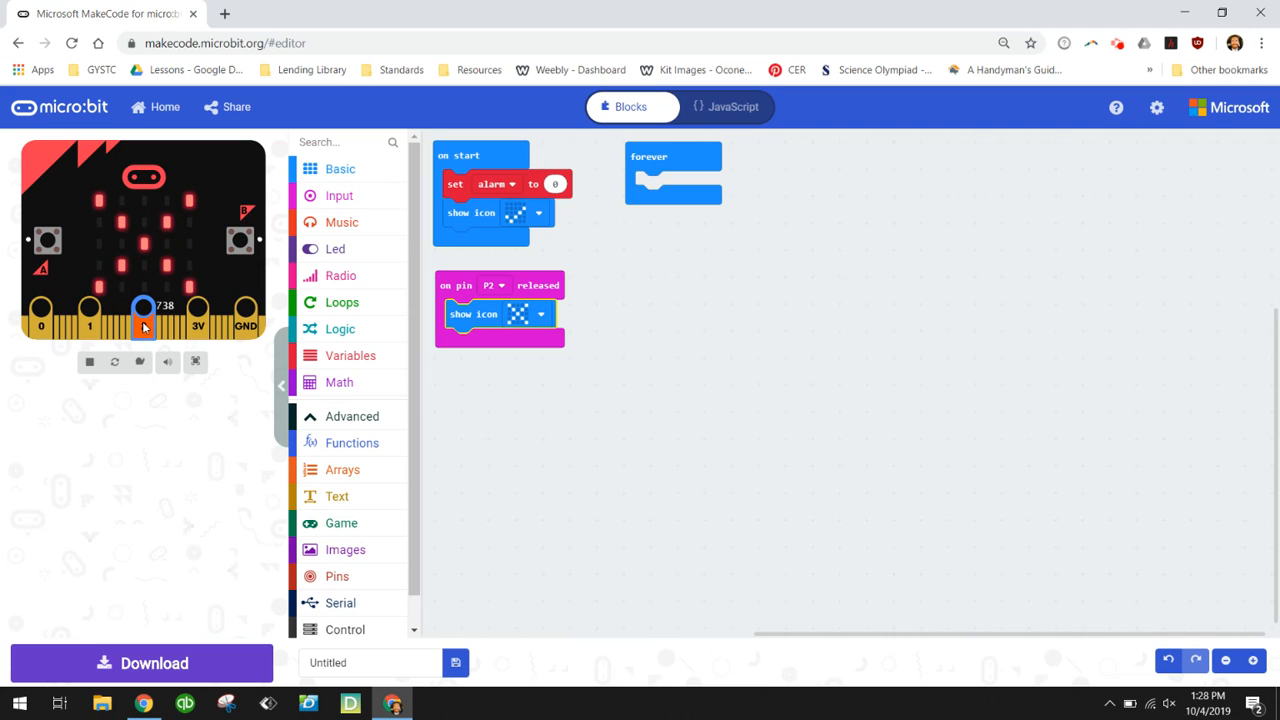
pyautogui.click(144, 322)
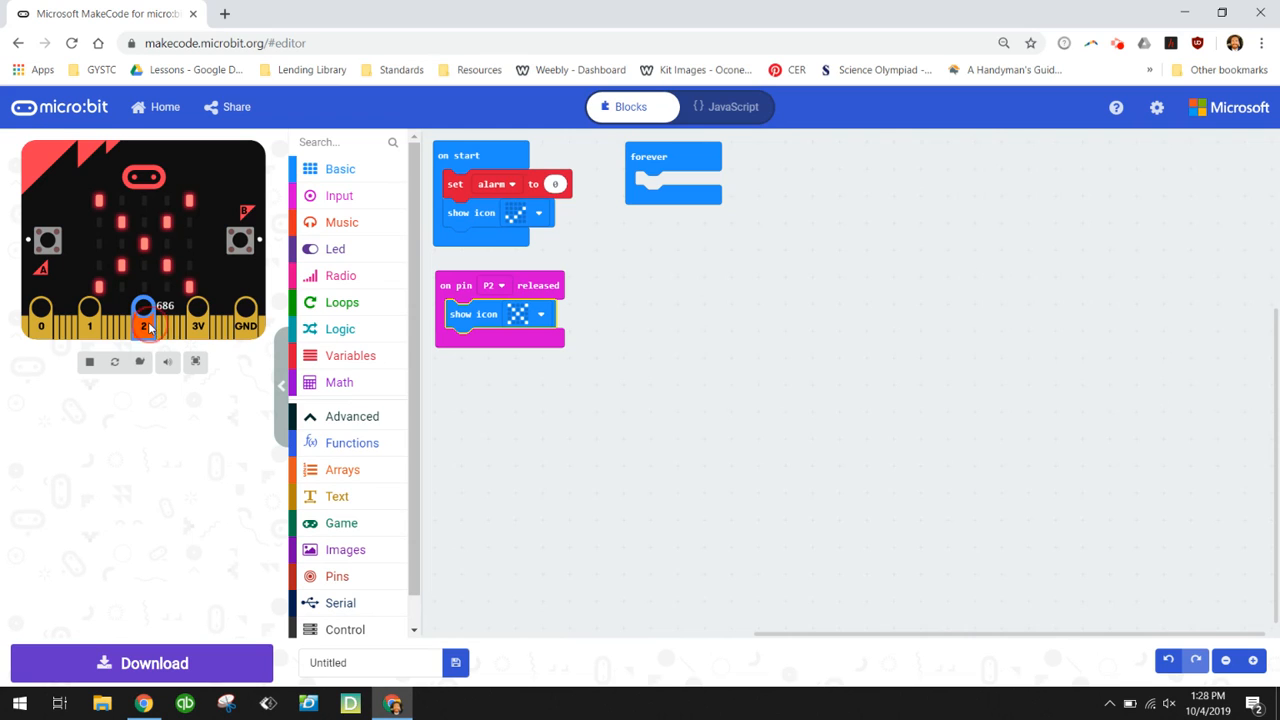
pyautogui.moveTo(554, 464)
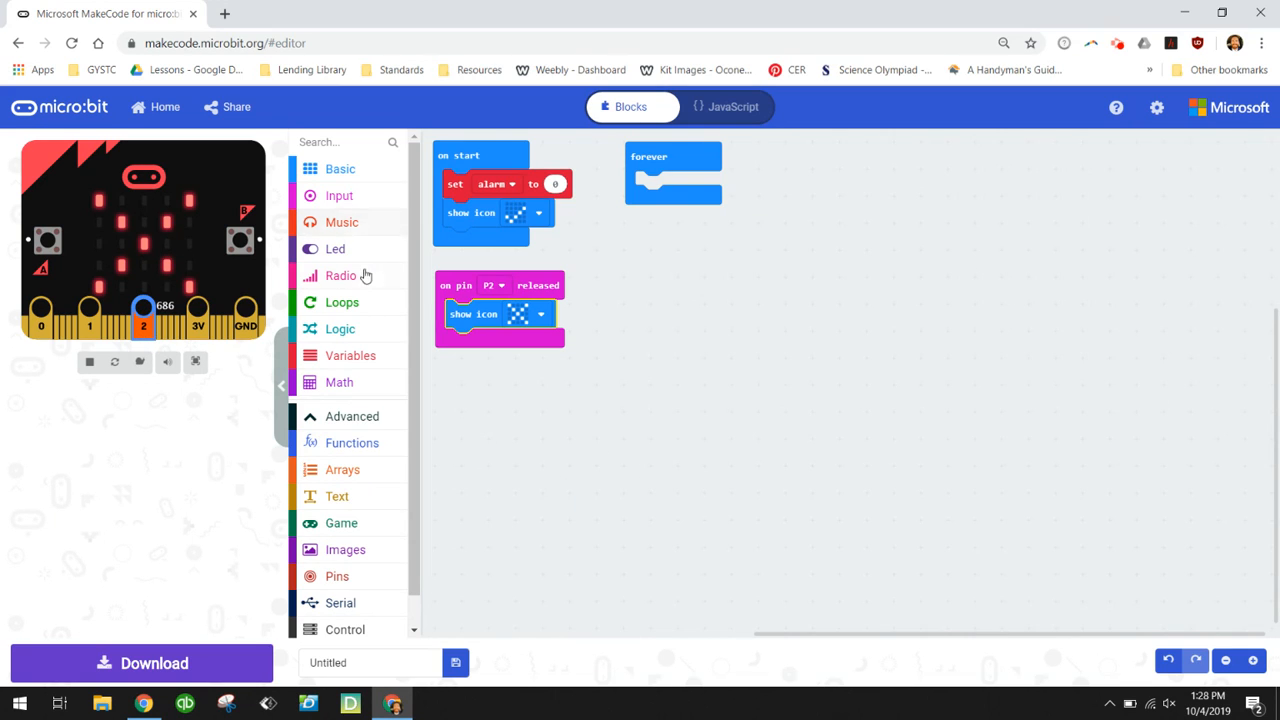
pyautogui.moveTo(371, 361)
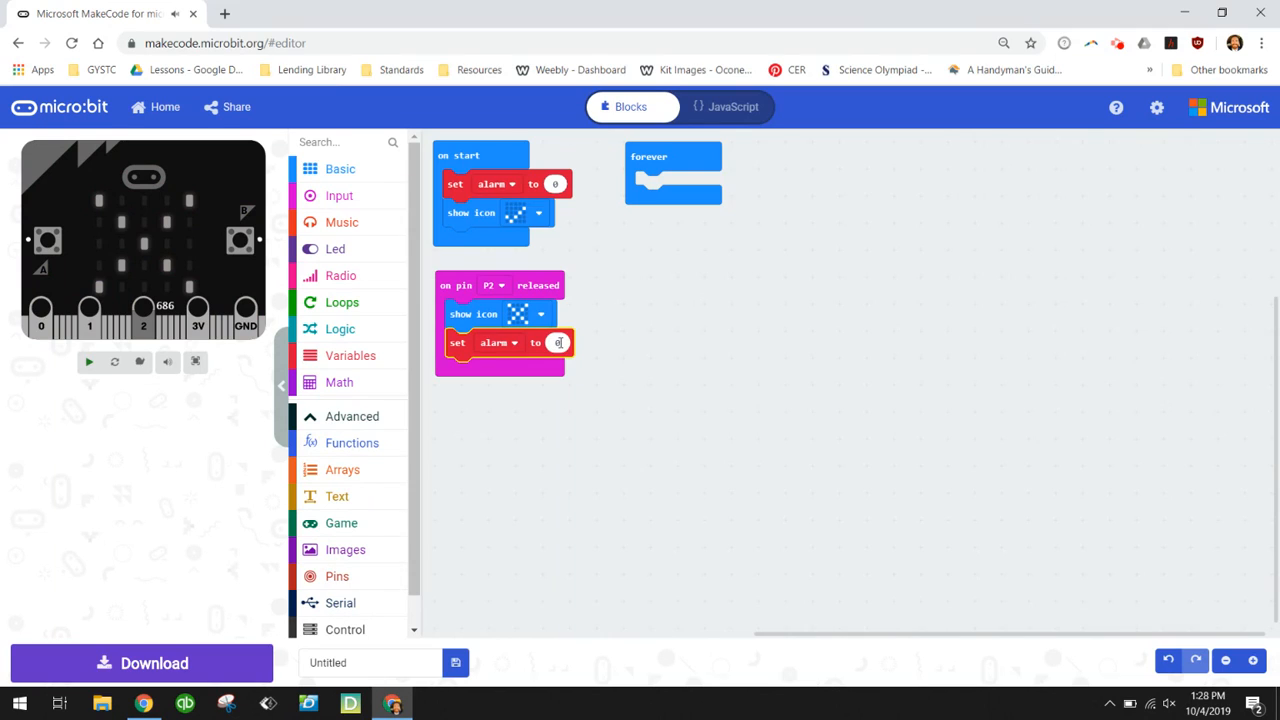
# - Under the X icon, set alarm to 1 and add a 'while true' loop
pyautogui.write('1')
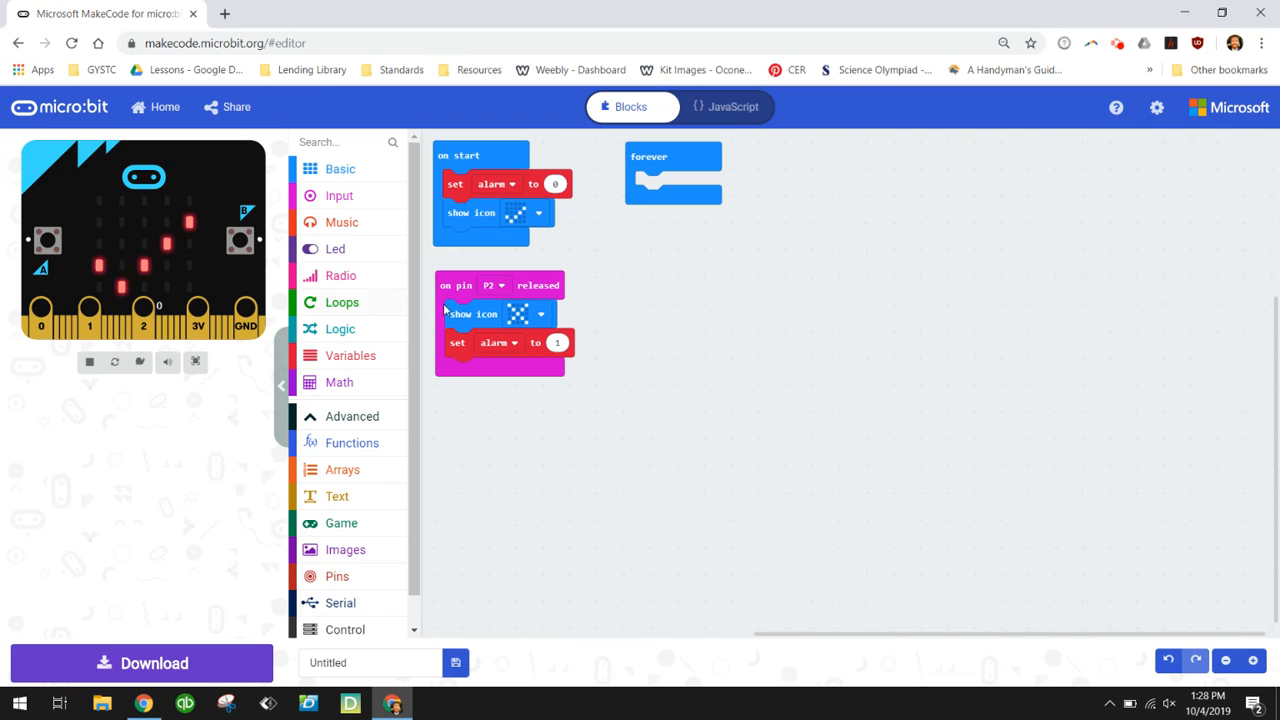
pyautogui.click(342, 302)
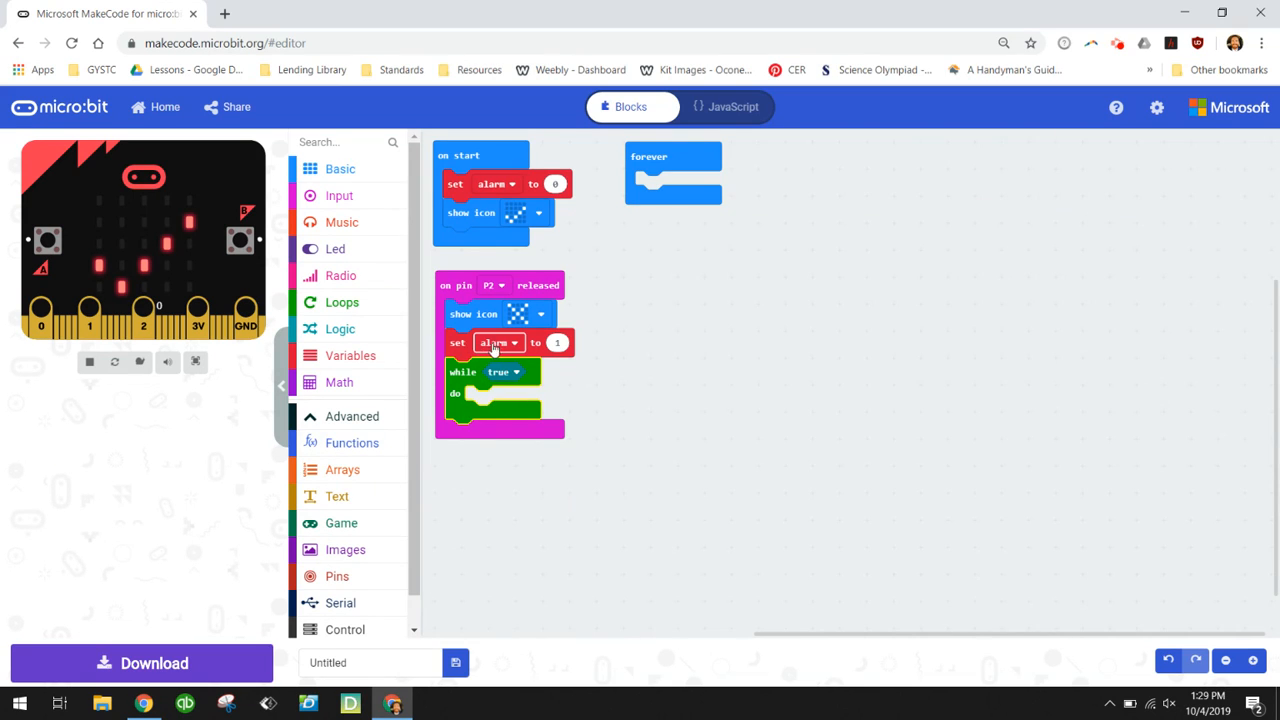
pyautogui.click(557, 342)
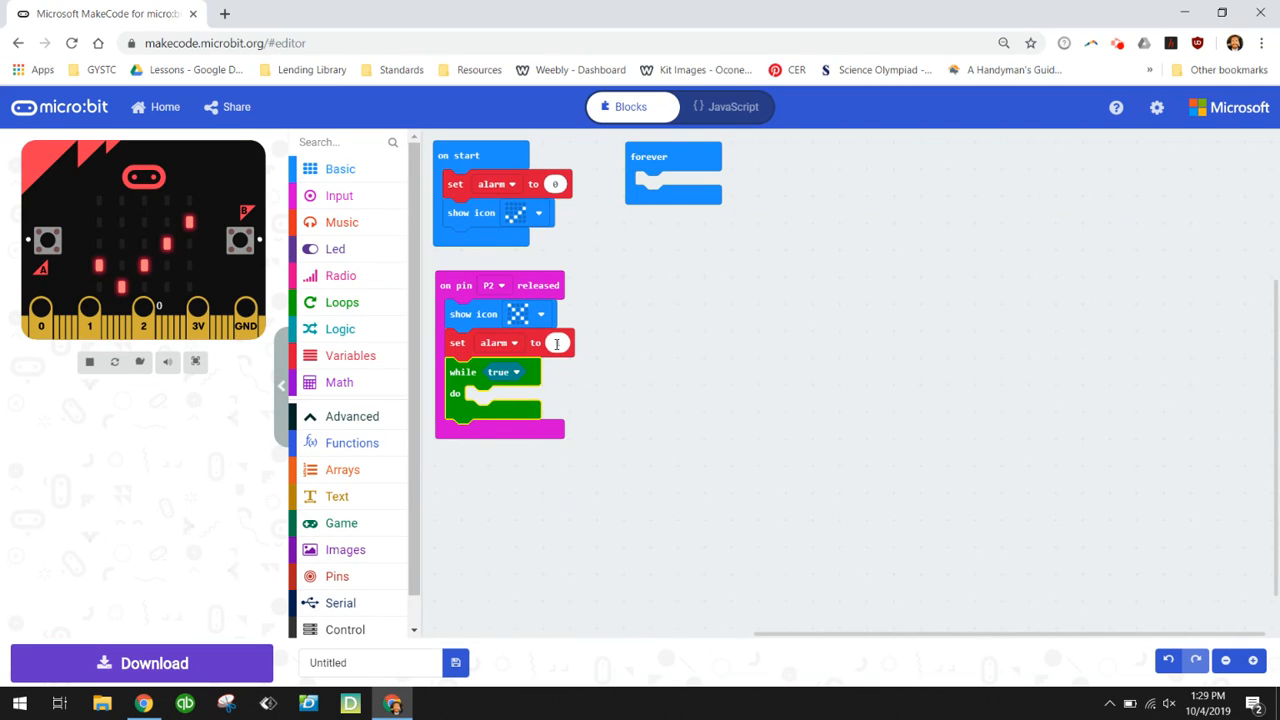
pyautogui.write('1')
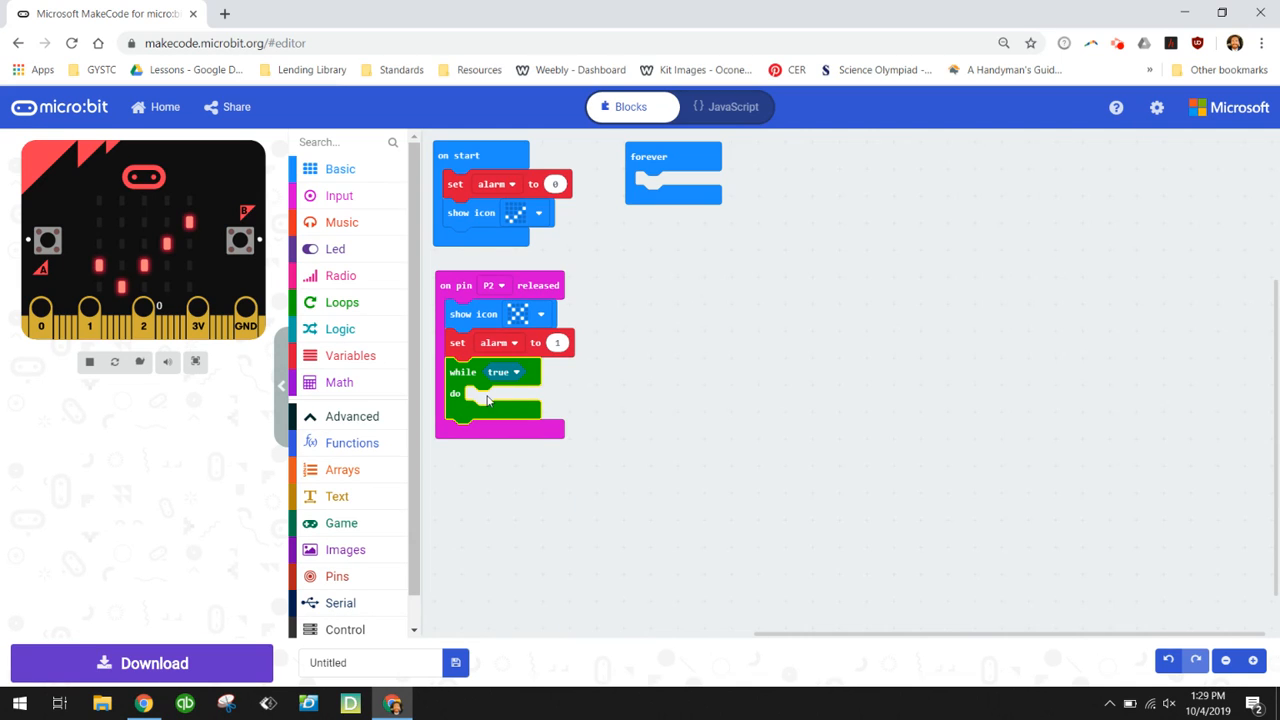
pyautogui.moveTo(530, 397)
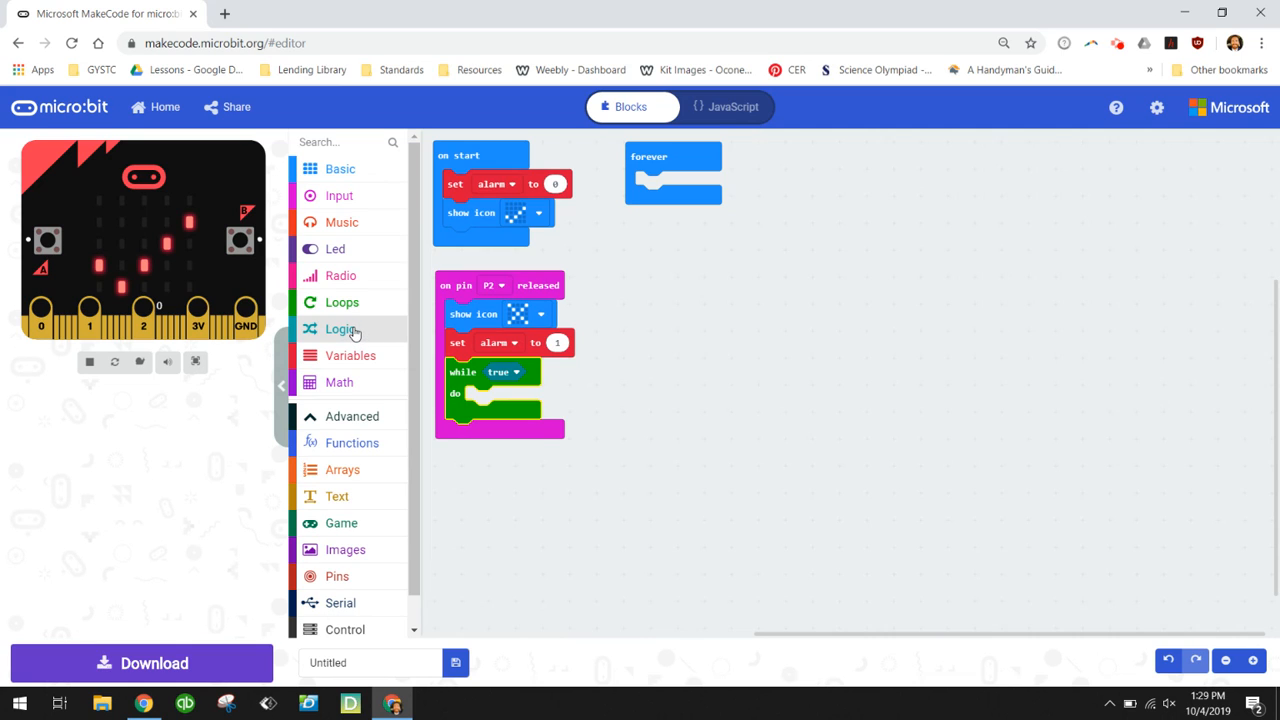
# - Make the while loop condition 'alarm = 1' with a Logic compare block
pyautogui.click(341, 328)
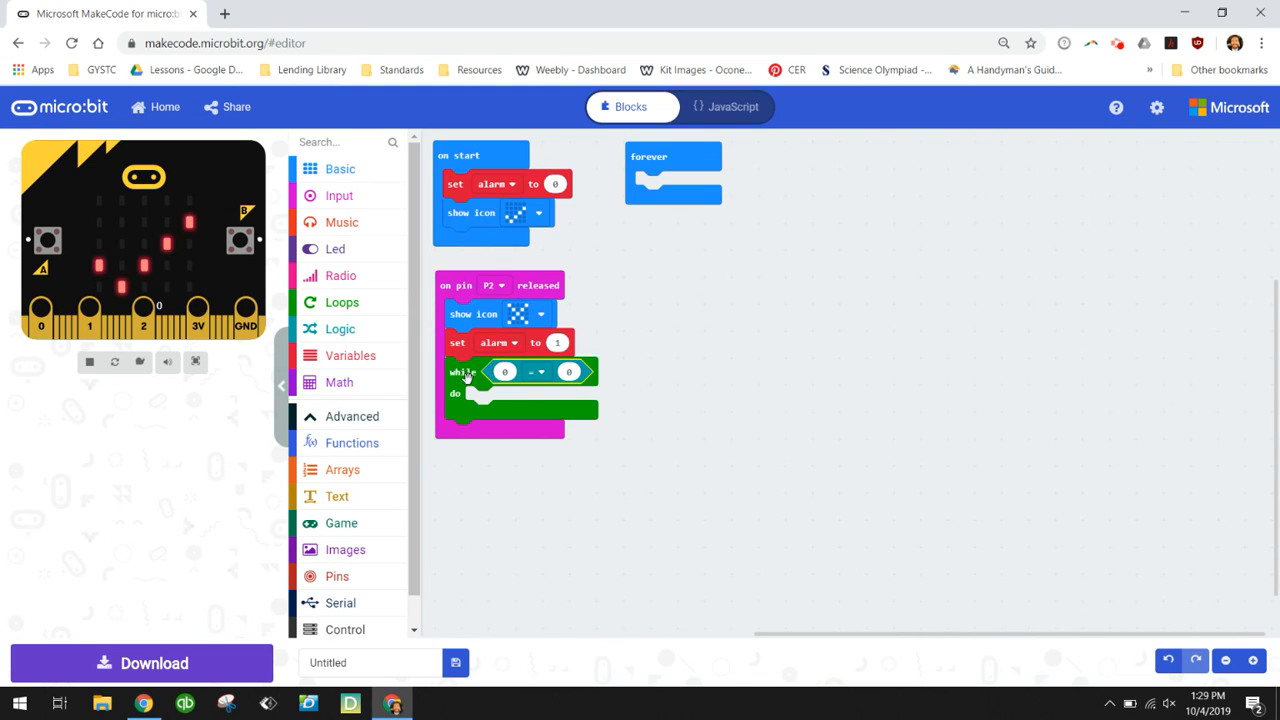
pyautogui.click(350, 355)
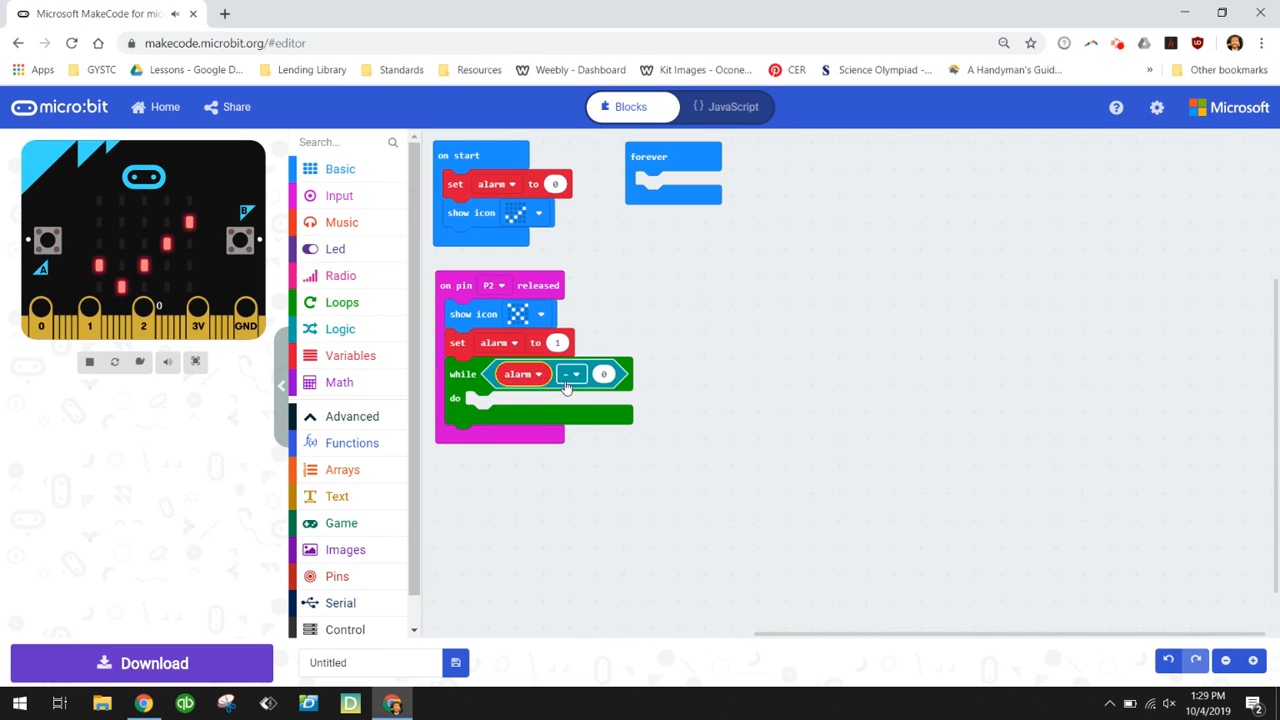
pyautogui.click(603, 374)
pyautogui.write('1')
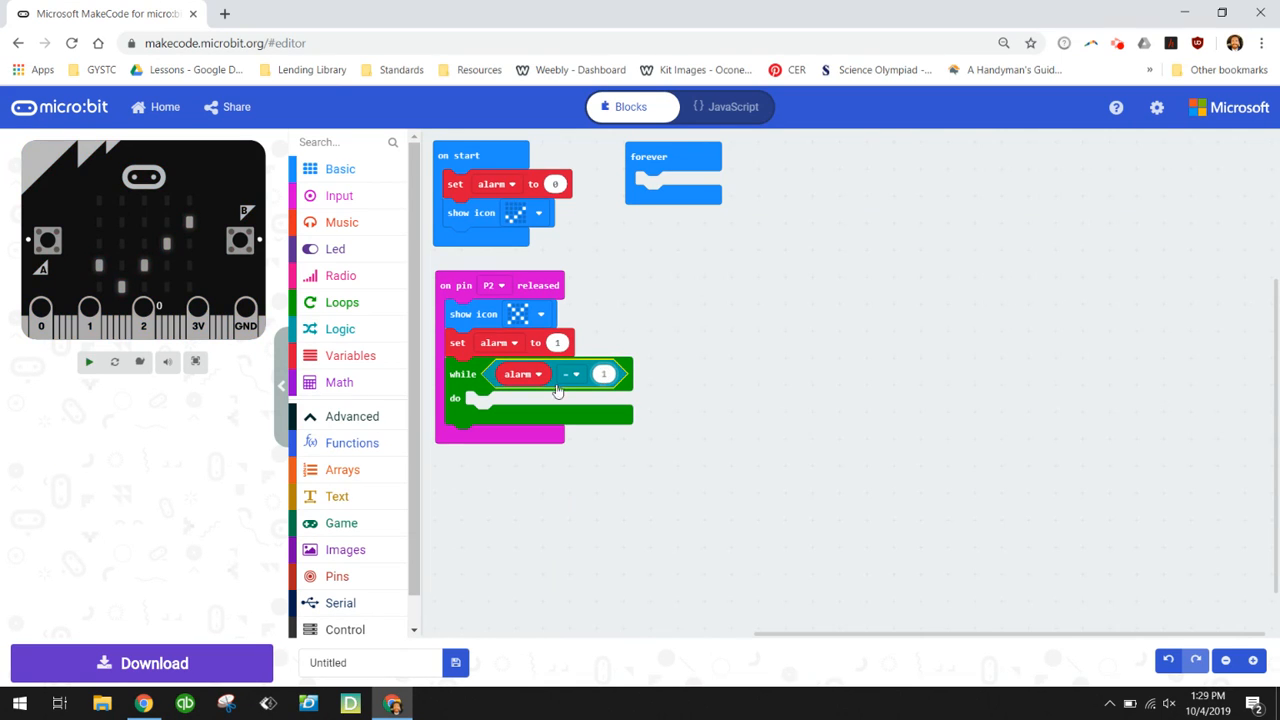
pyautogui.click(90, 362)
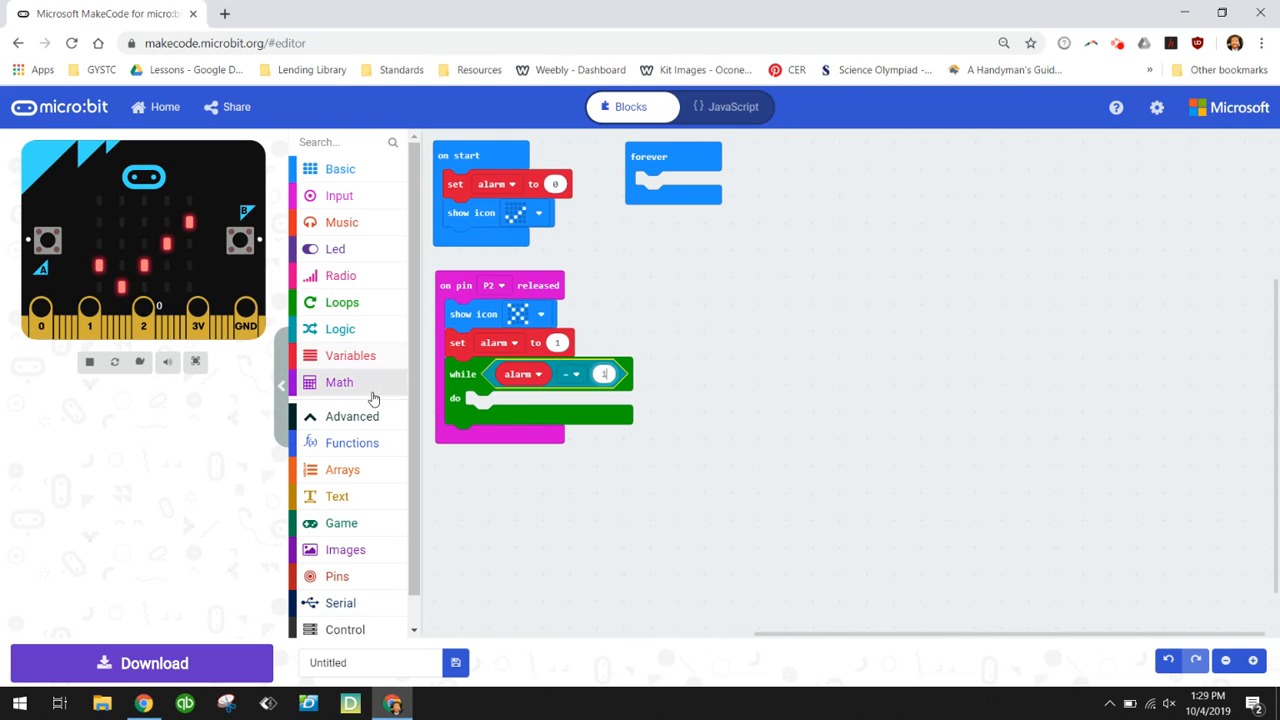
pyautogui.moveTo(358, 228)
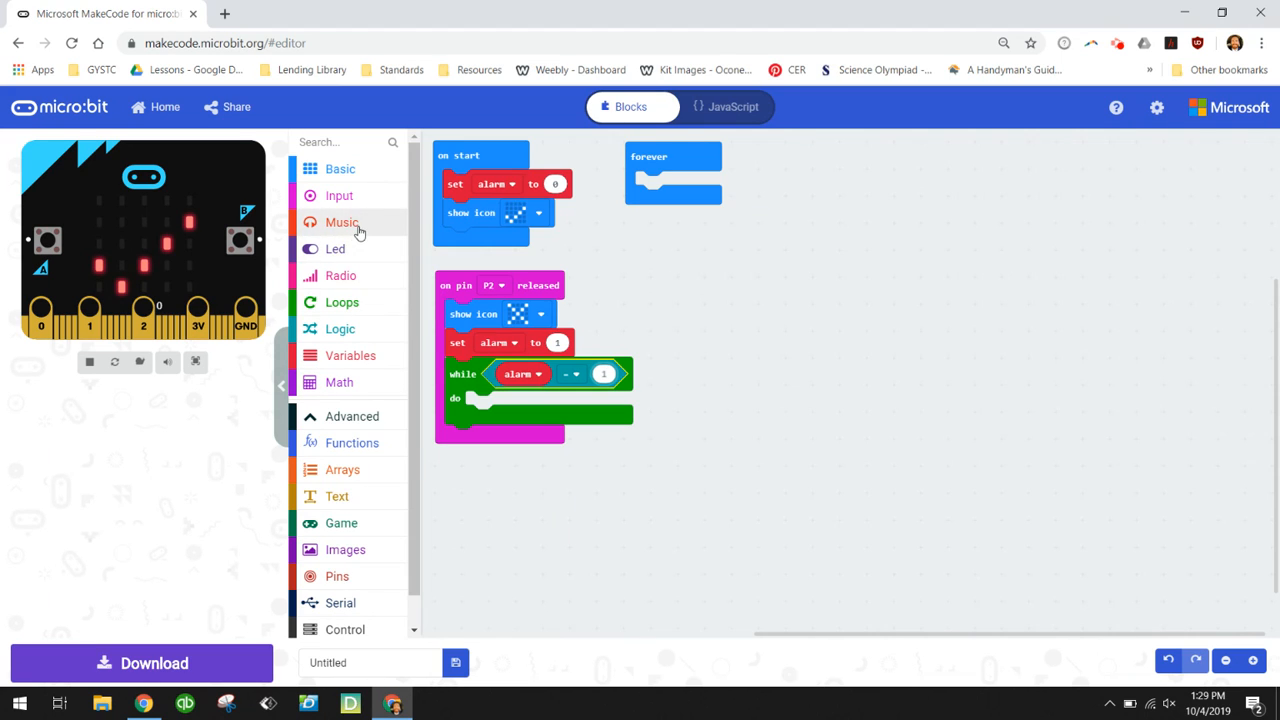
# - Duplicate the play tone block and set the second tone to High C
pyautogui.click(342, 222)
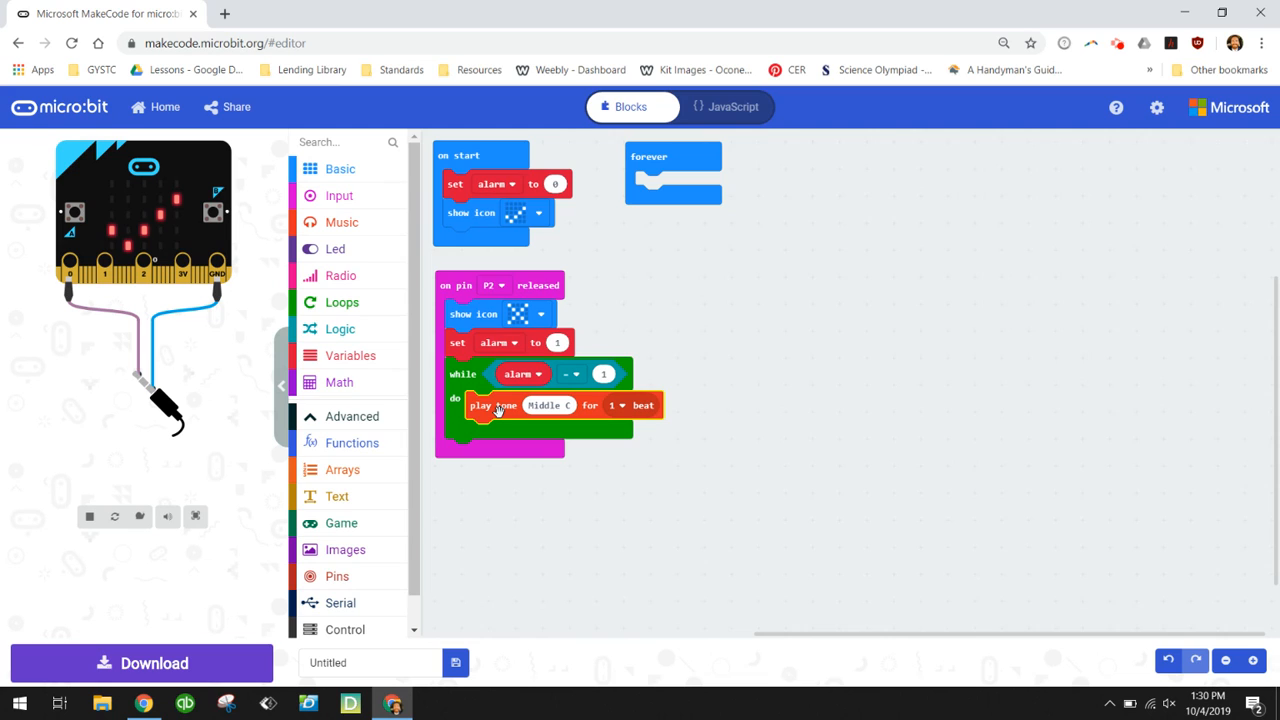
pyautogui.rightClick(500, 407)
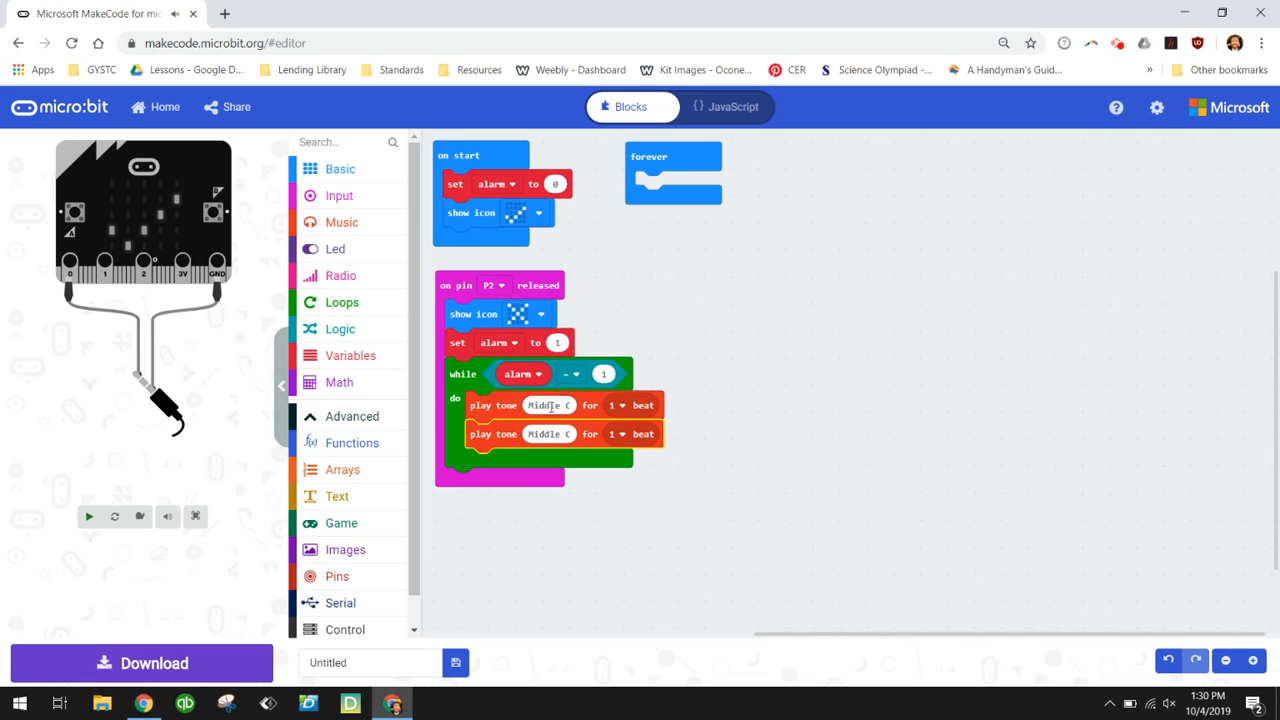
pyautogui.click(548, 434)
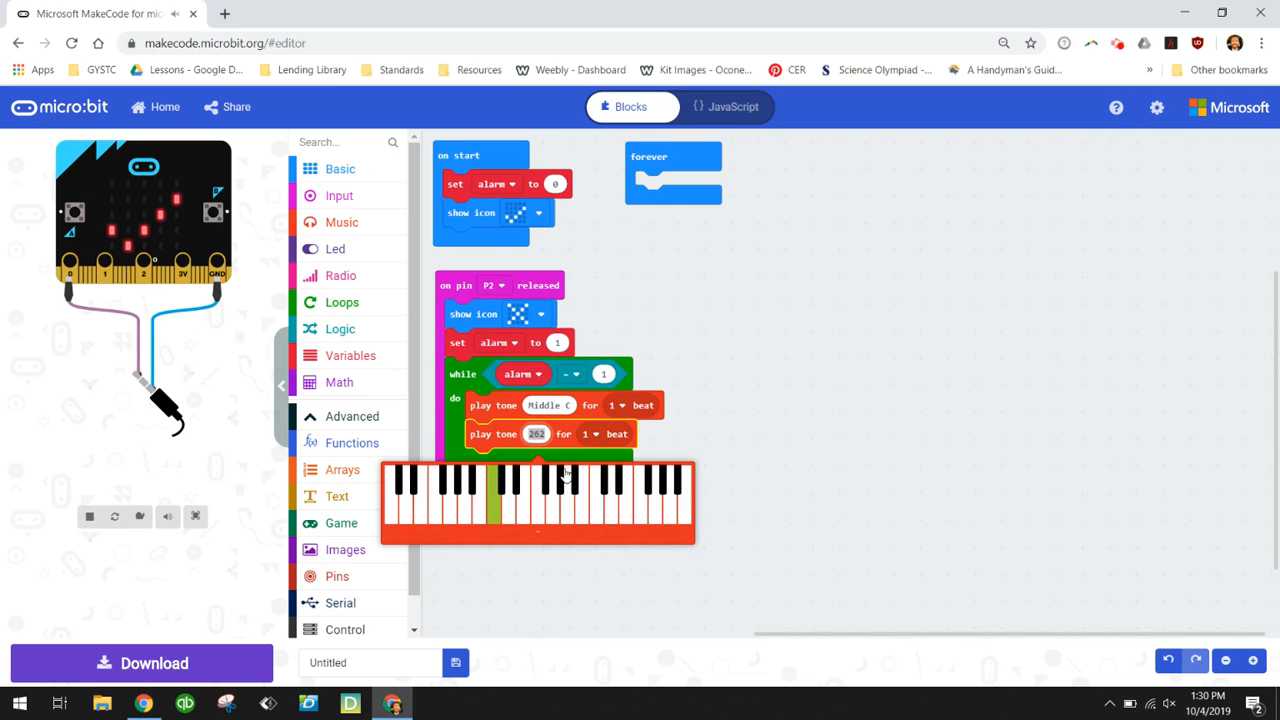
pyautogui.click(592, 490)
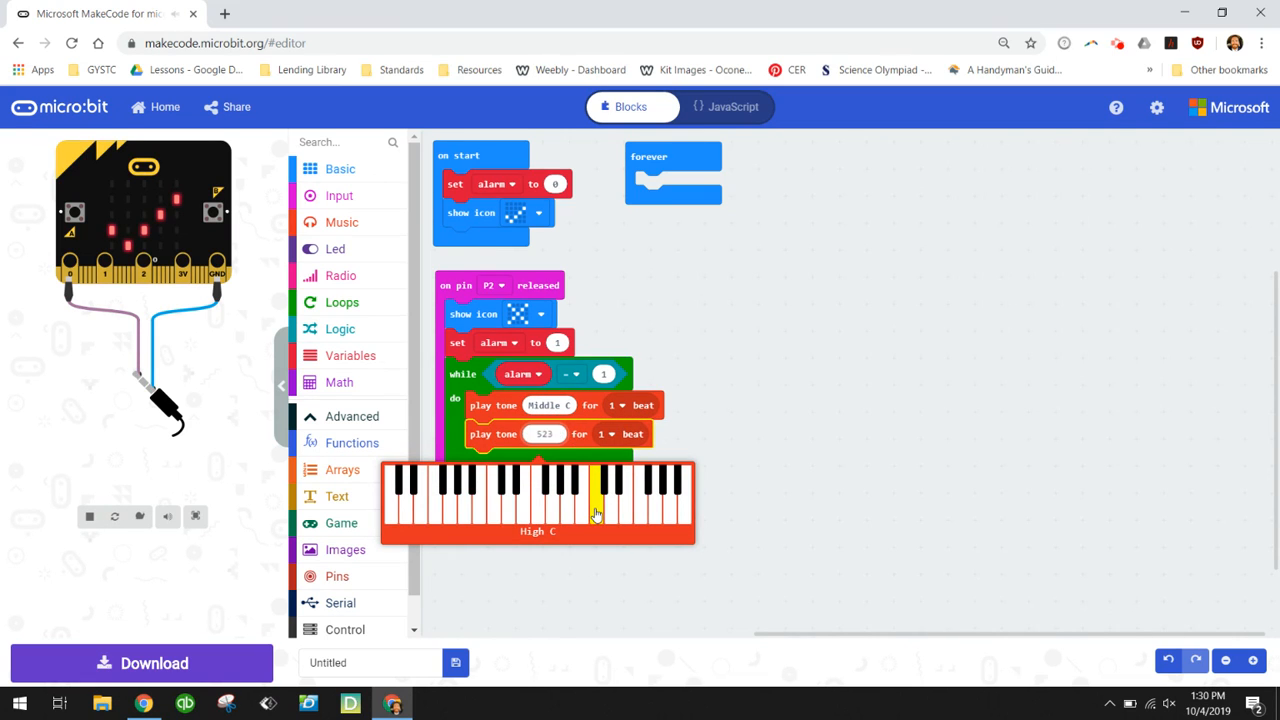
pyautogui.click(595, 495)
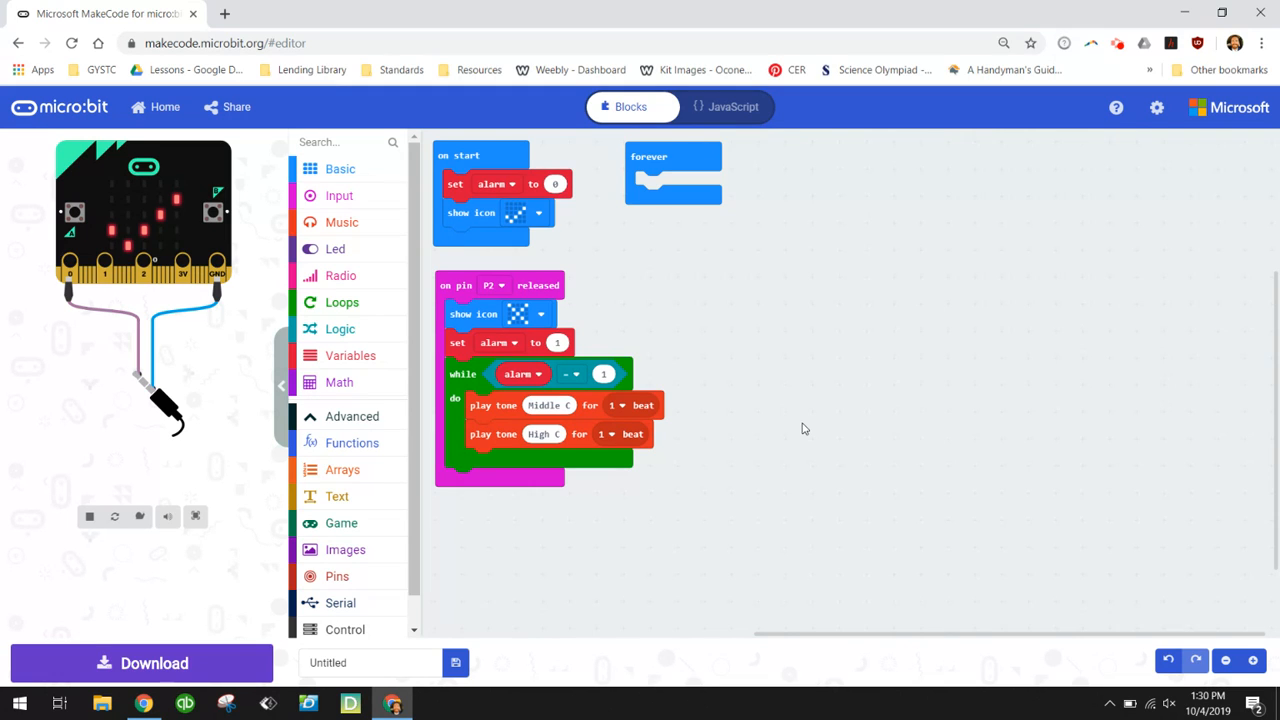
pyautogui.moveTo(673, 160)
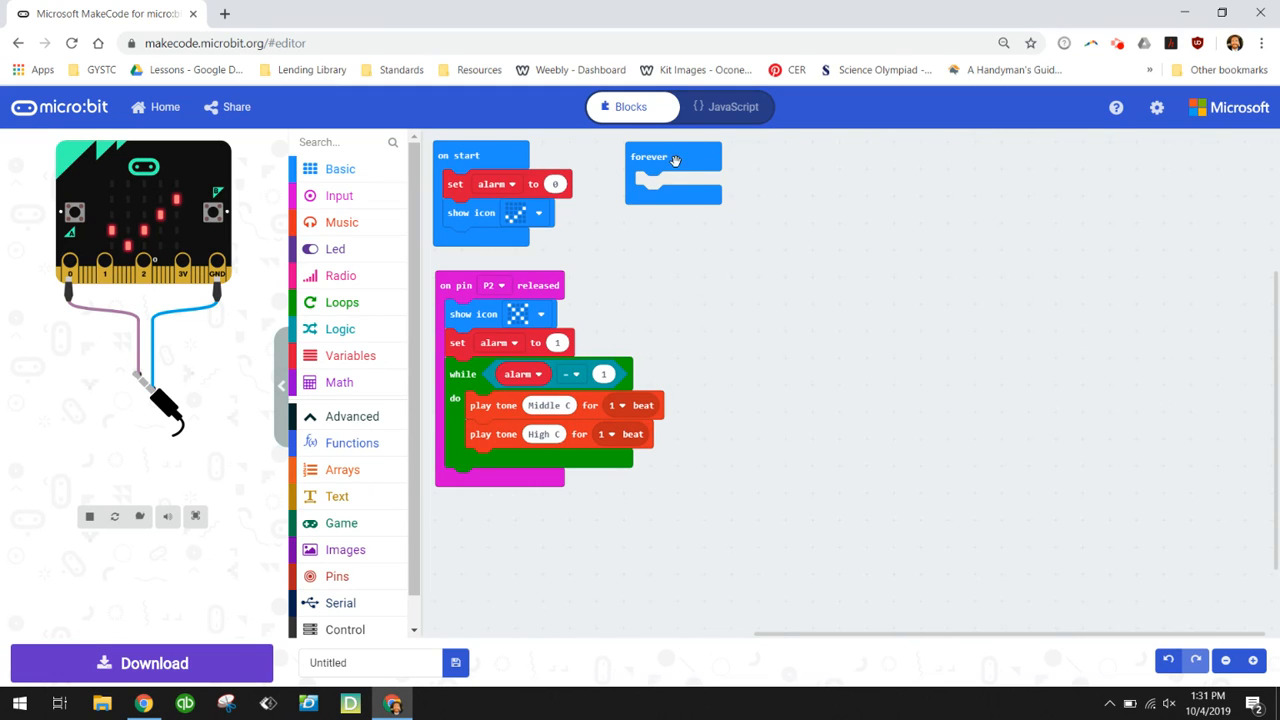
pyautogui.moveTo(329, 301)
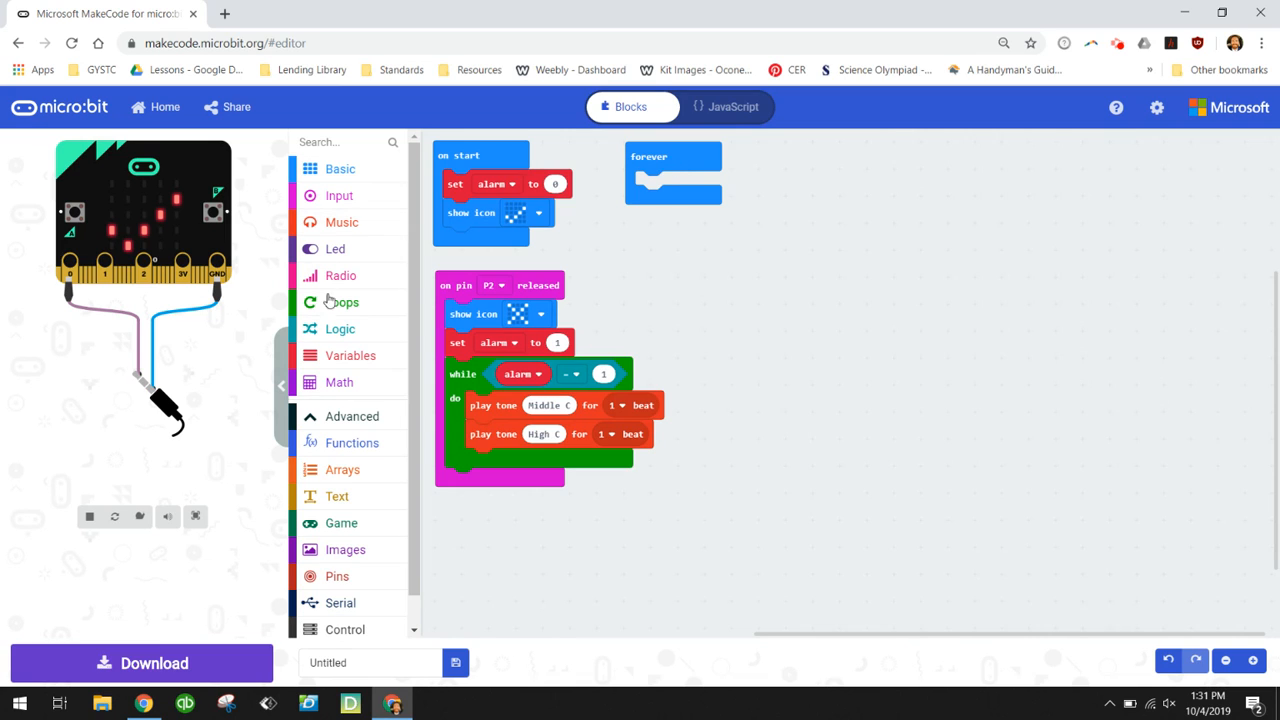
pyautogui.moveTo(340, 329)
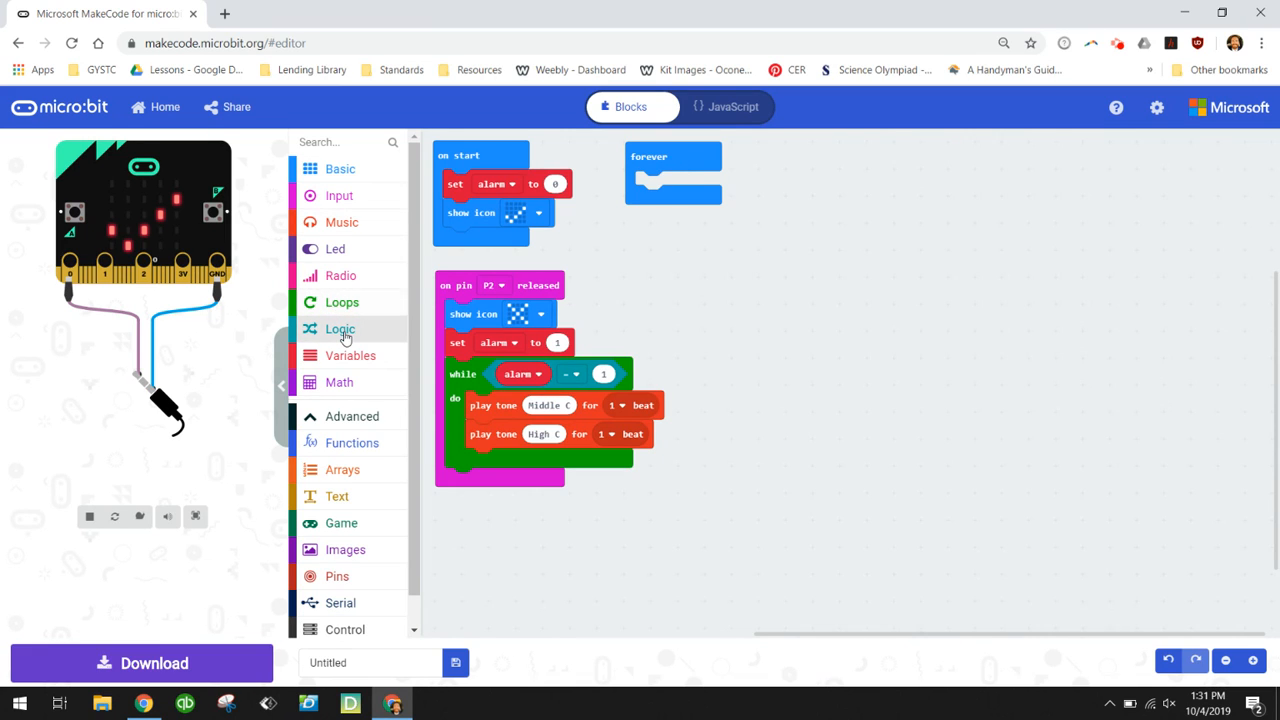
# - Put an if block in forever with the condition 'button A is pressed'
pyautogui.click(340, 329)
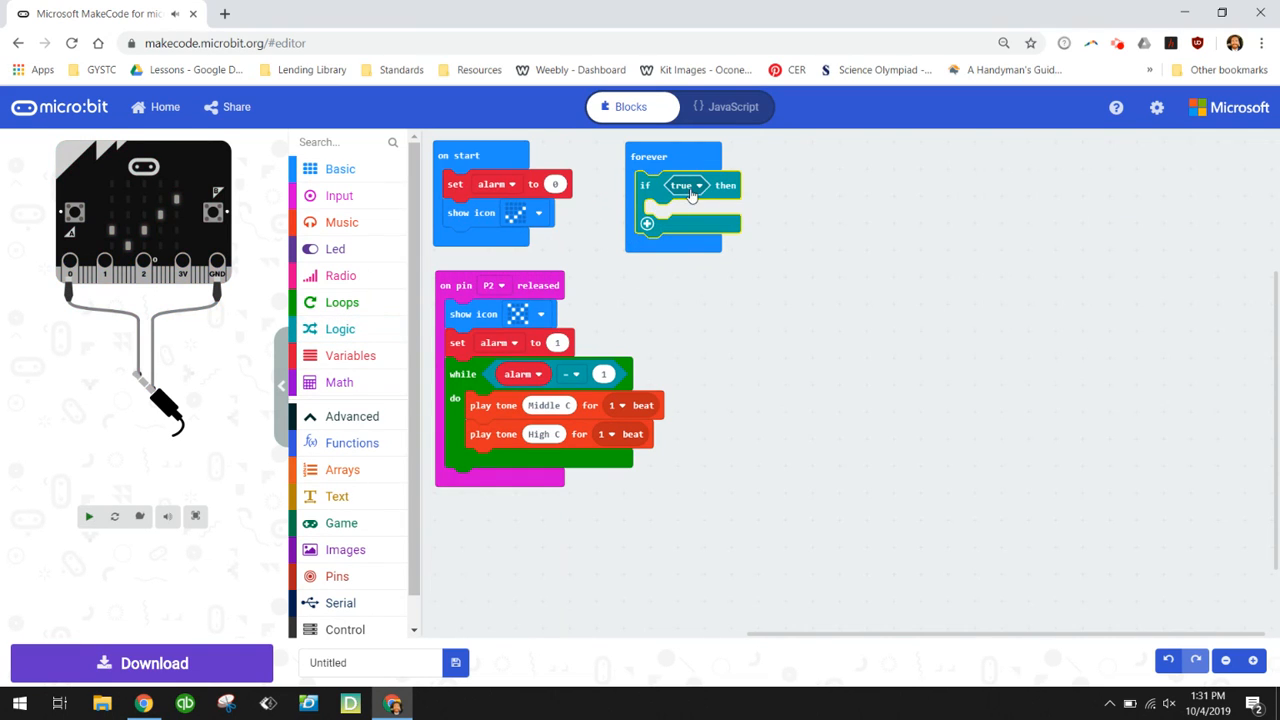
pyautogui.click(91, 514)
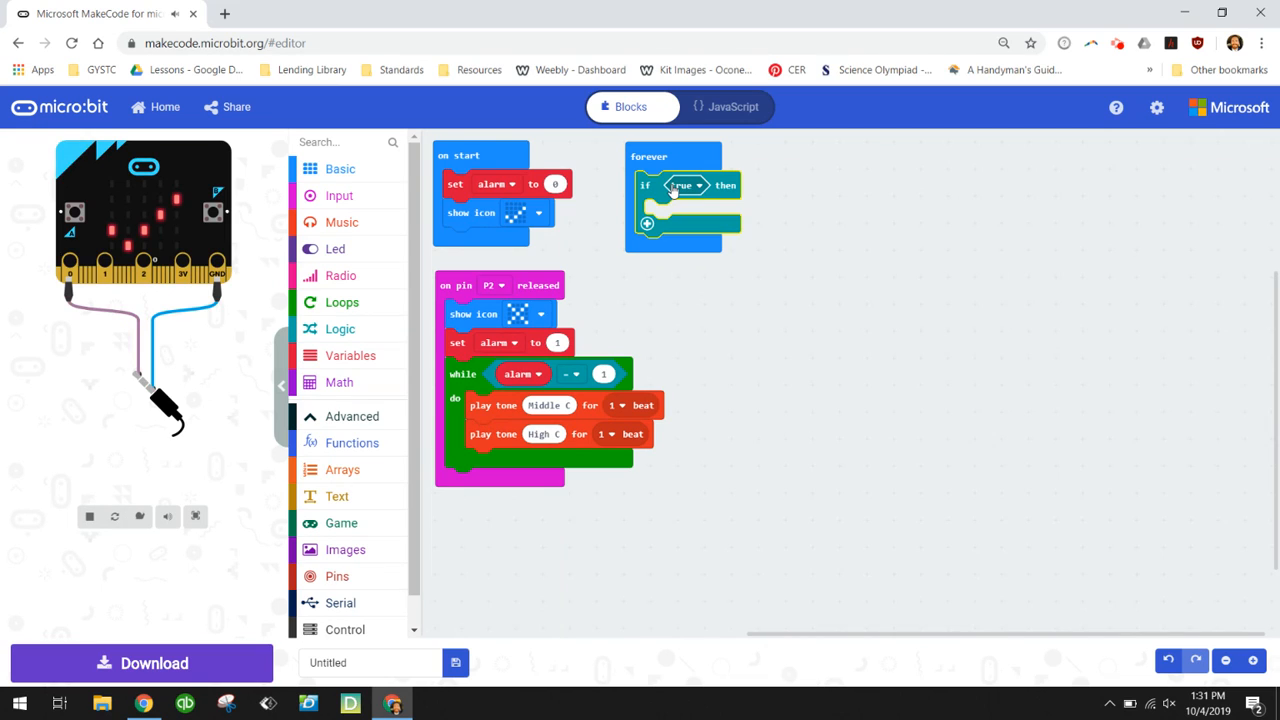
pyautogui.moveTo(413, 238)
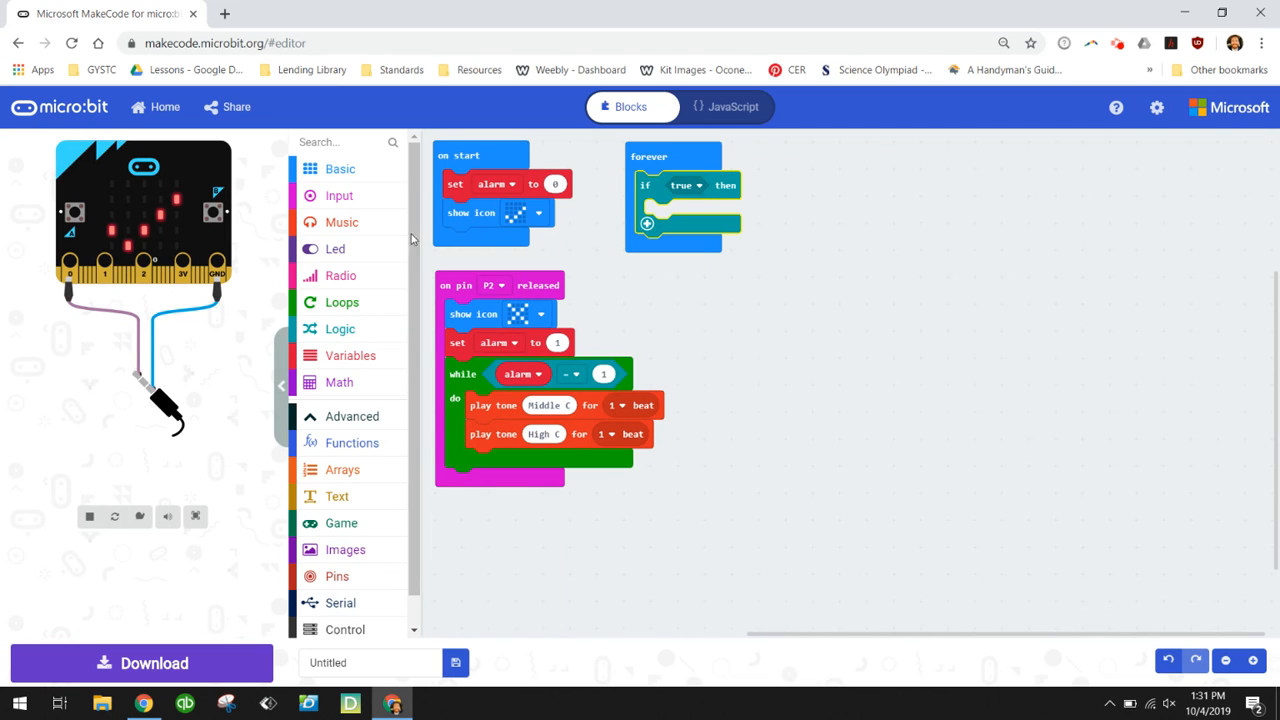
pyautogui.click(338, 195)
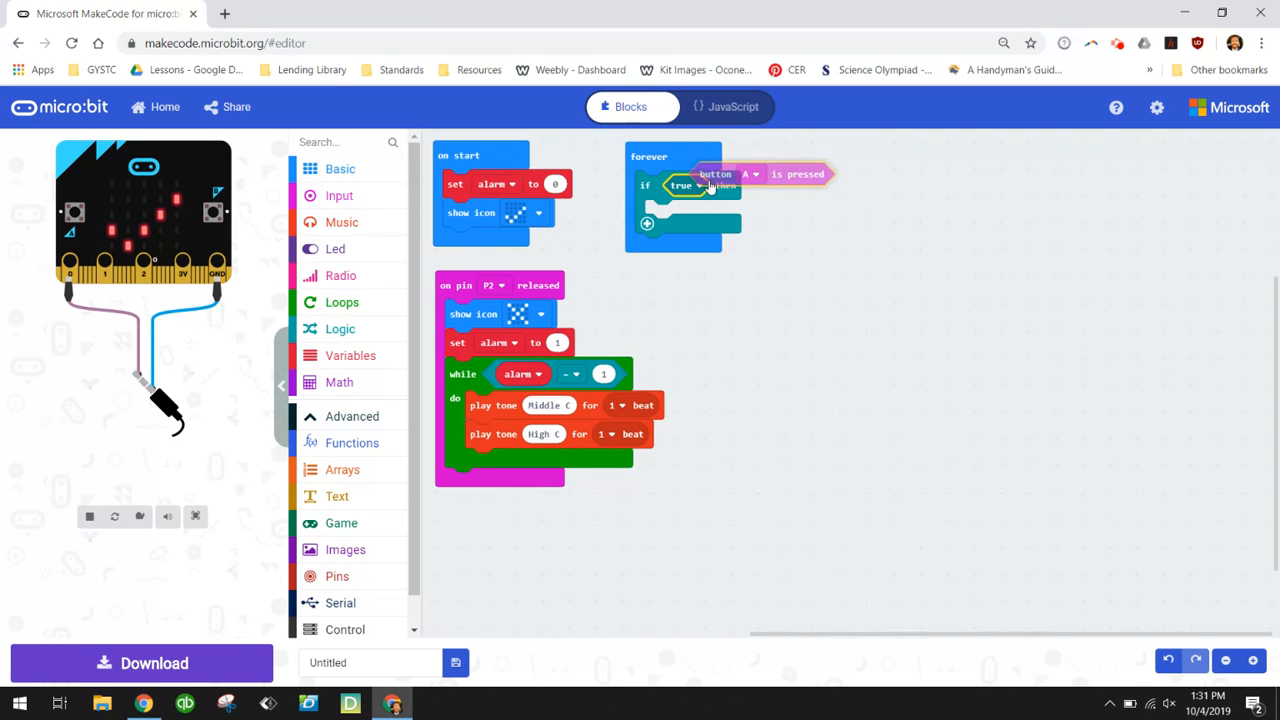
pyautogui.moveTo(710, 173); pyautogui.dragTo(730, 185)
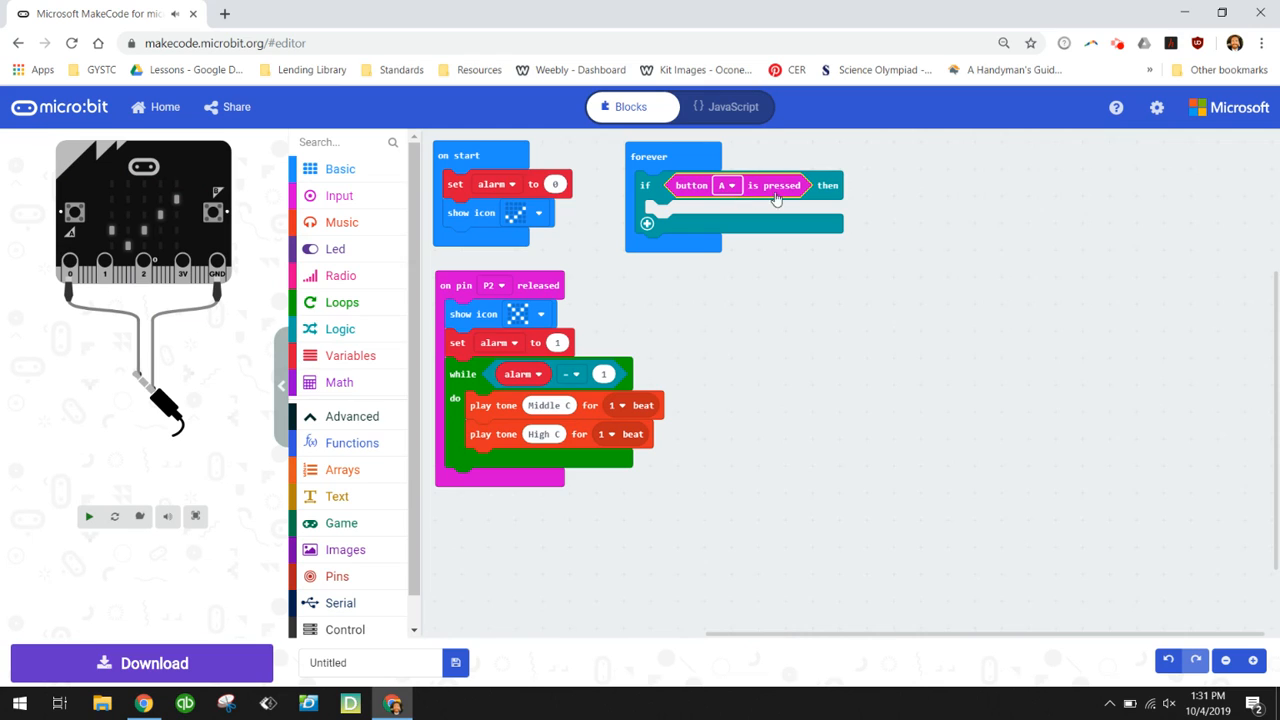
pyautogui.click(91, 515)
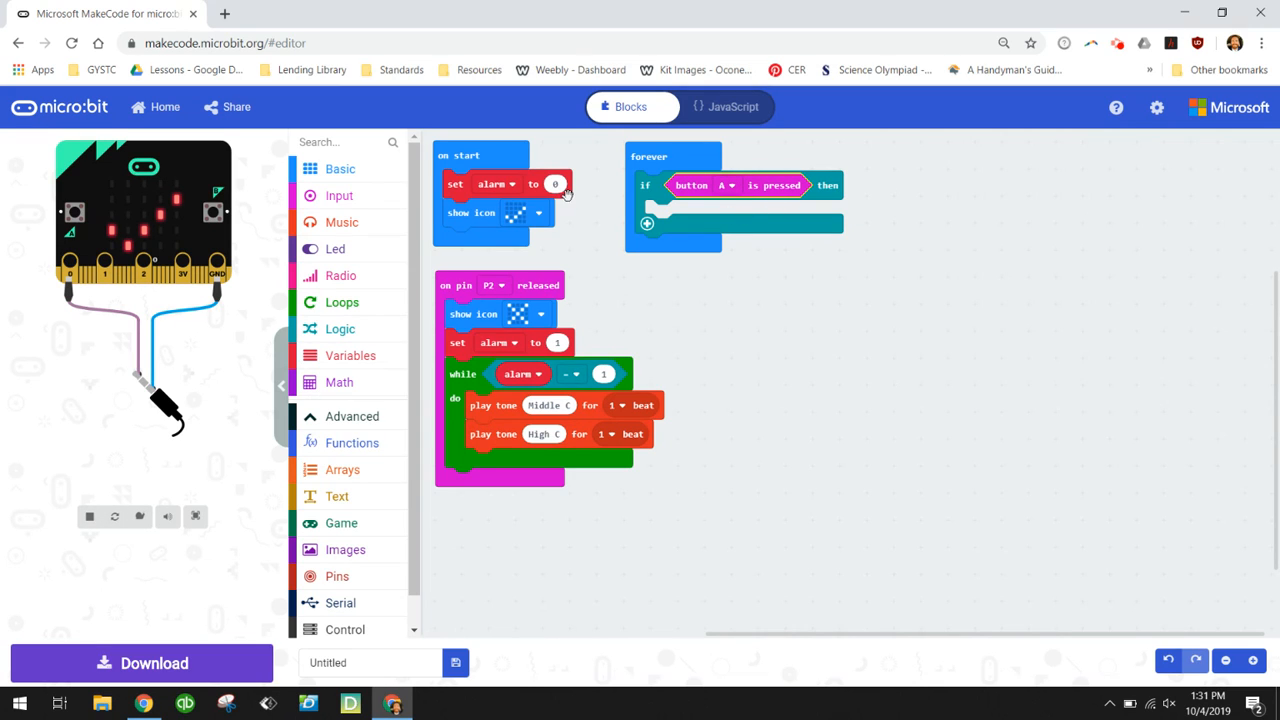
pyautogui.moveTo(677, 213)
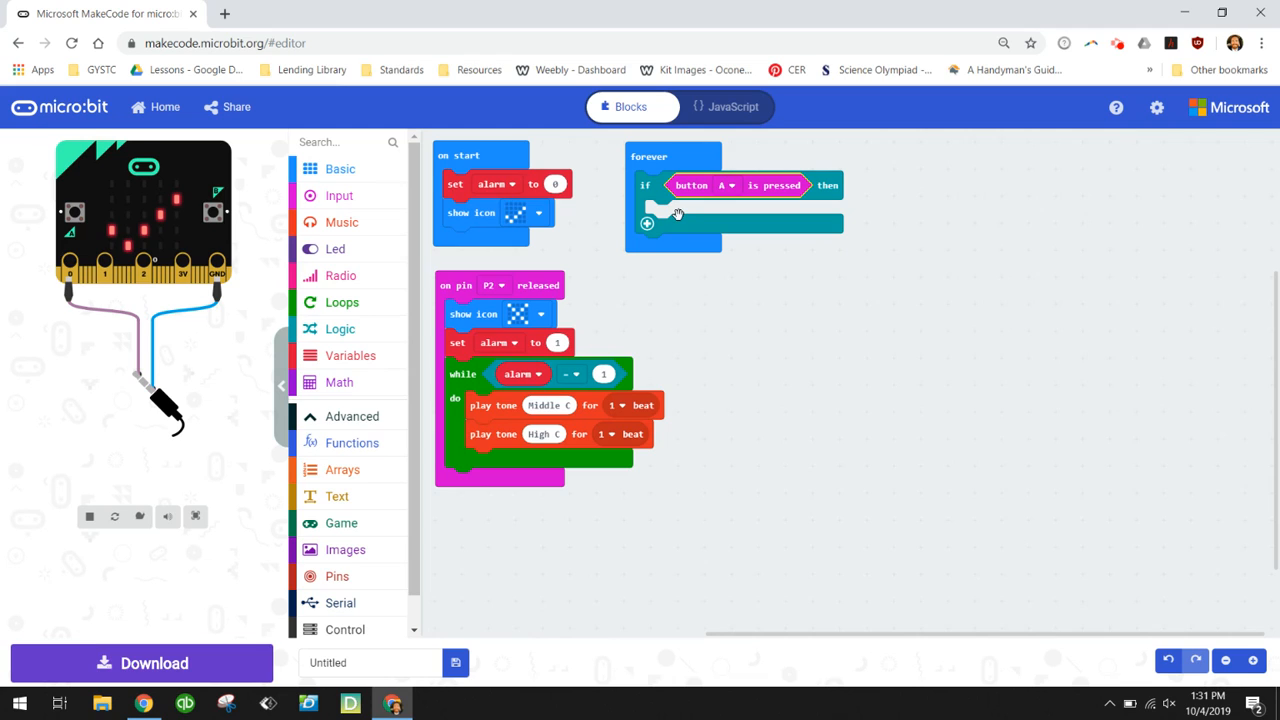
pyautogui.moveTo(535, 184)
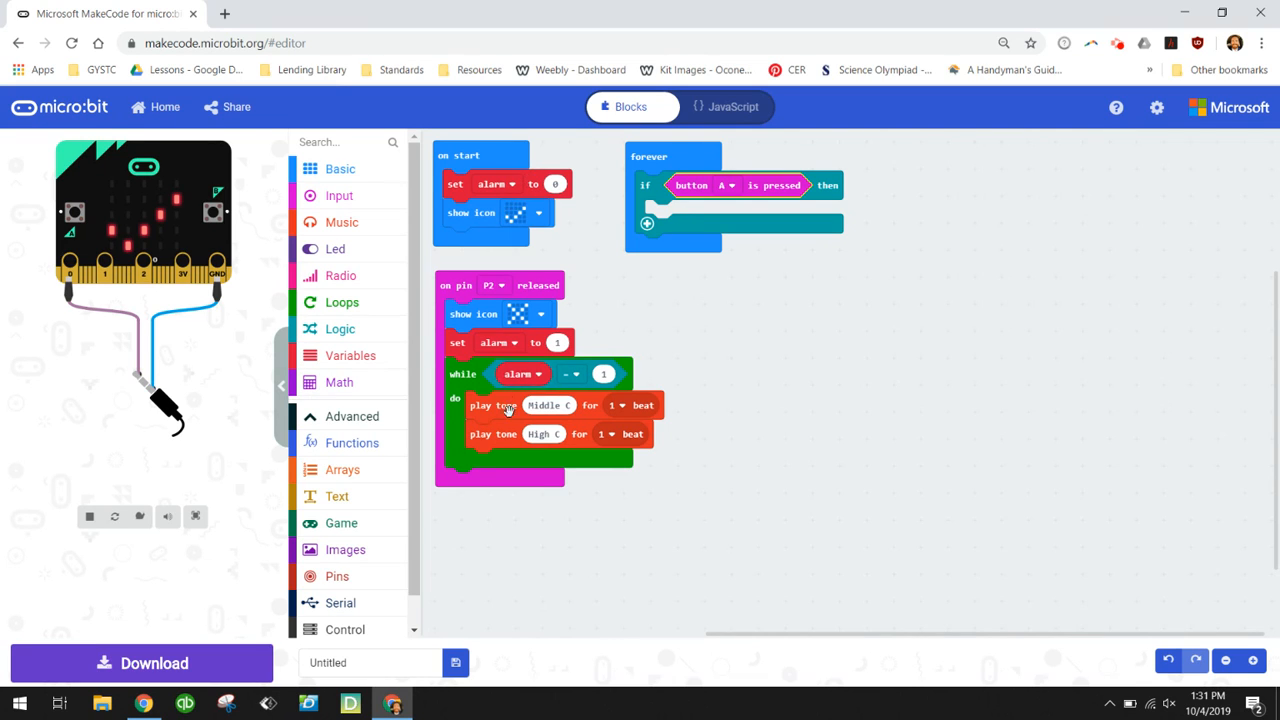
pyautogui.moveTo(525, 416)
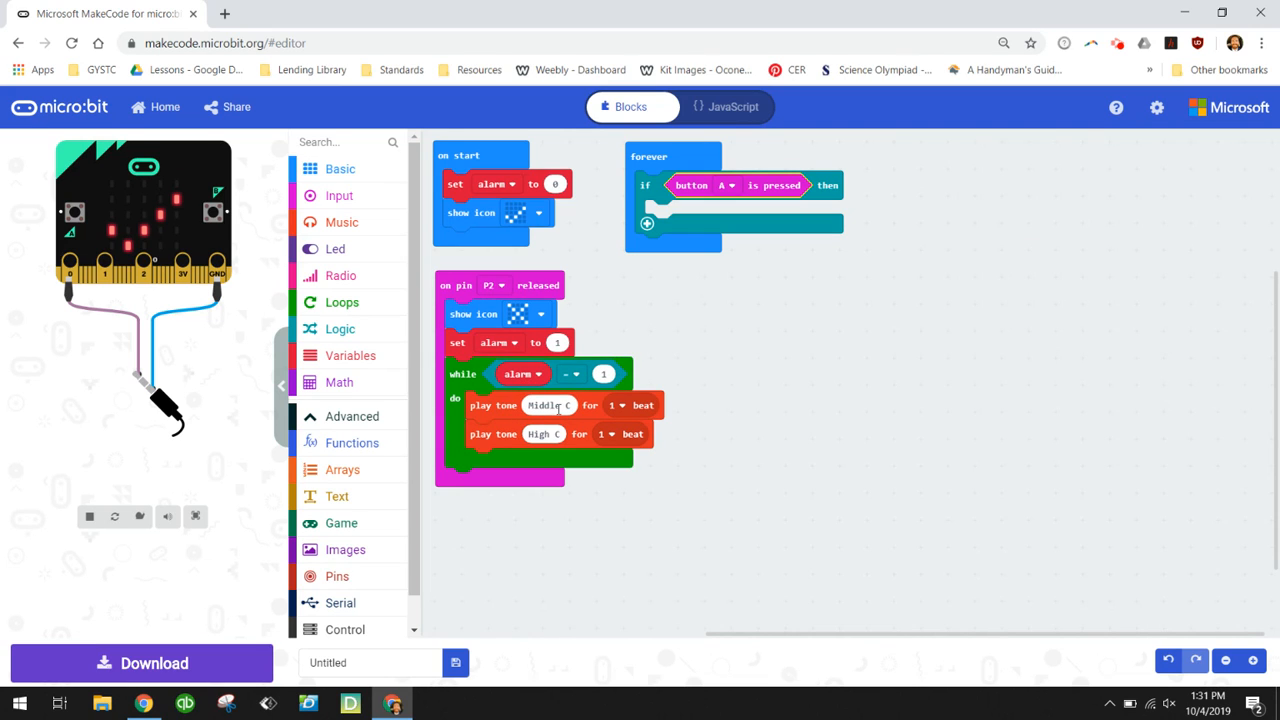
# - Duplicate 'set alarm to 0' and the check icon into the button A if block
pyautogui.rightClick(457, 184)
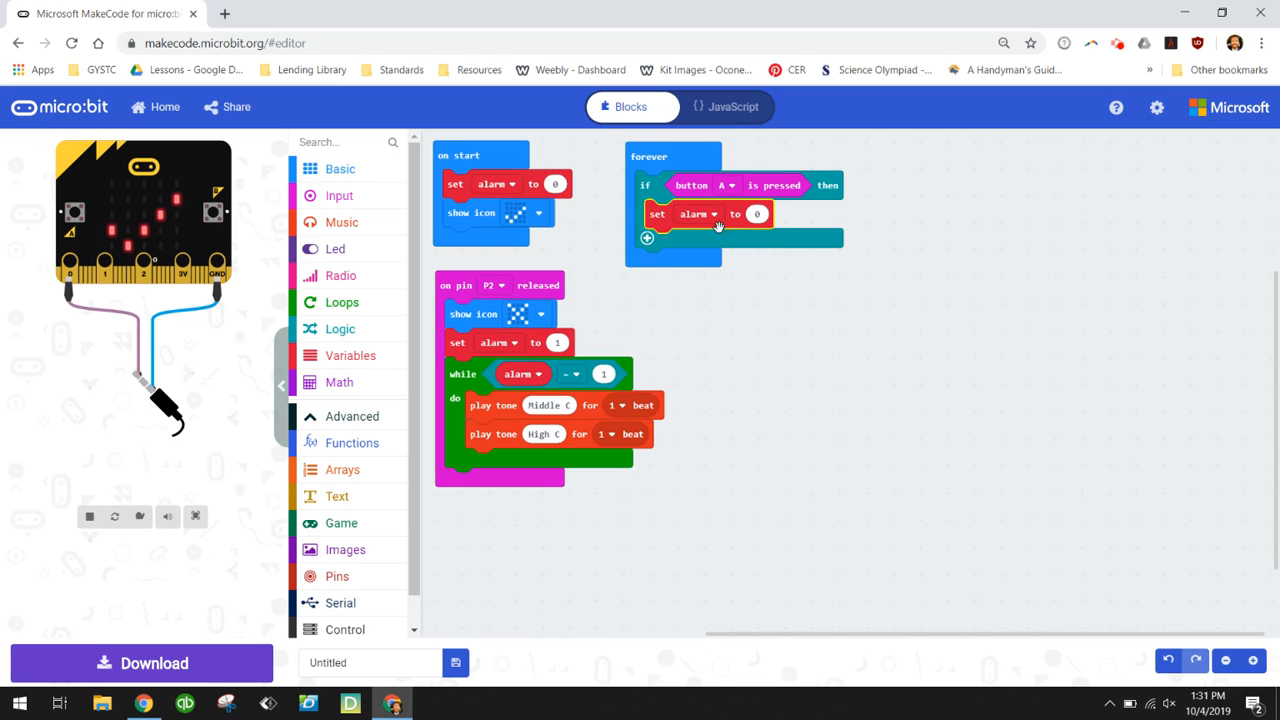
pyautogui.rightClick(470, 212)
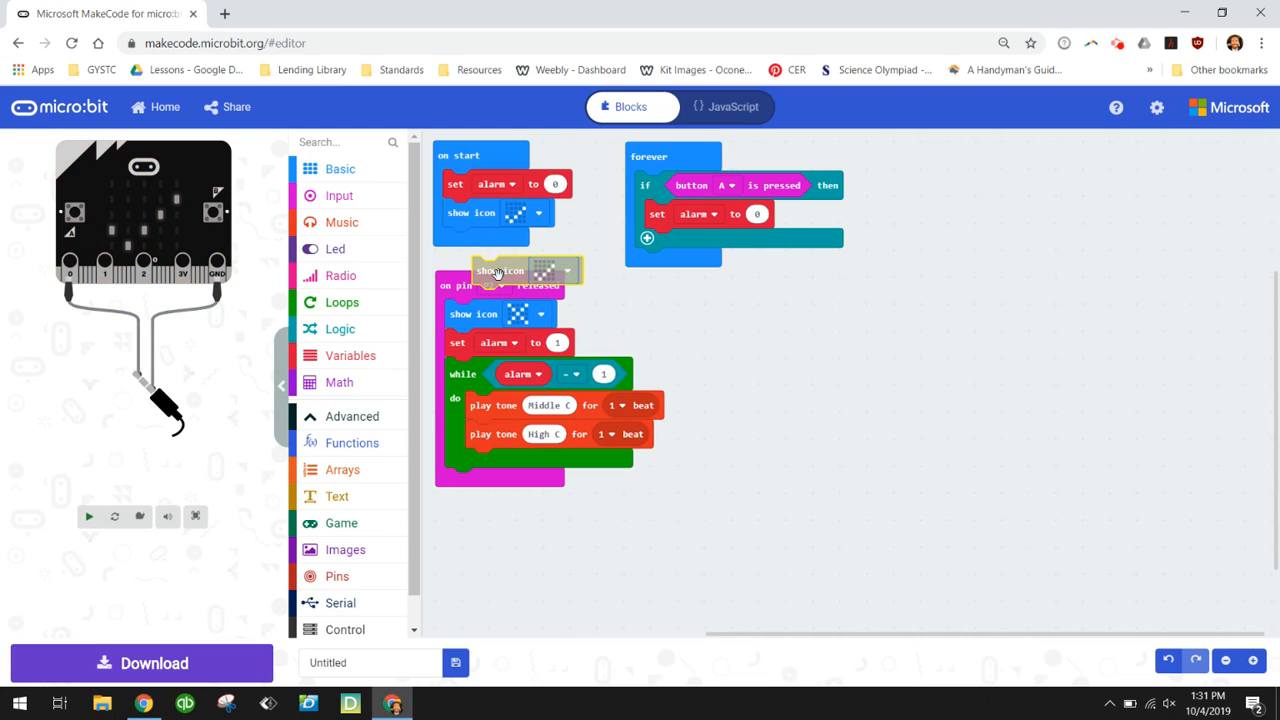
pyautogui.moveTo(525, 270); pyautogui.dragTo(695, 243)
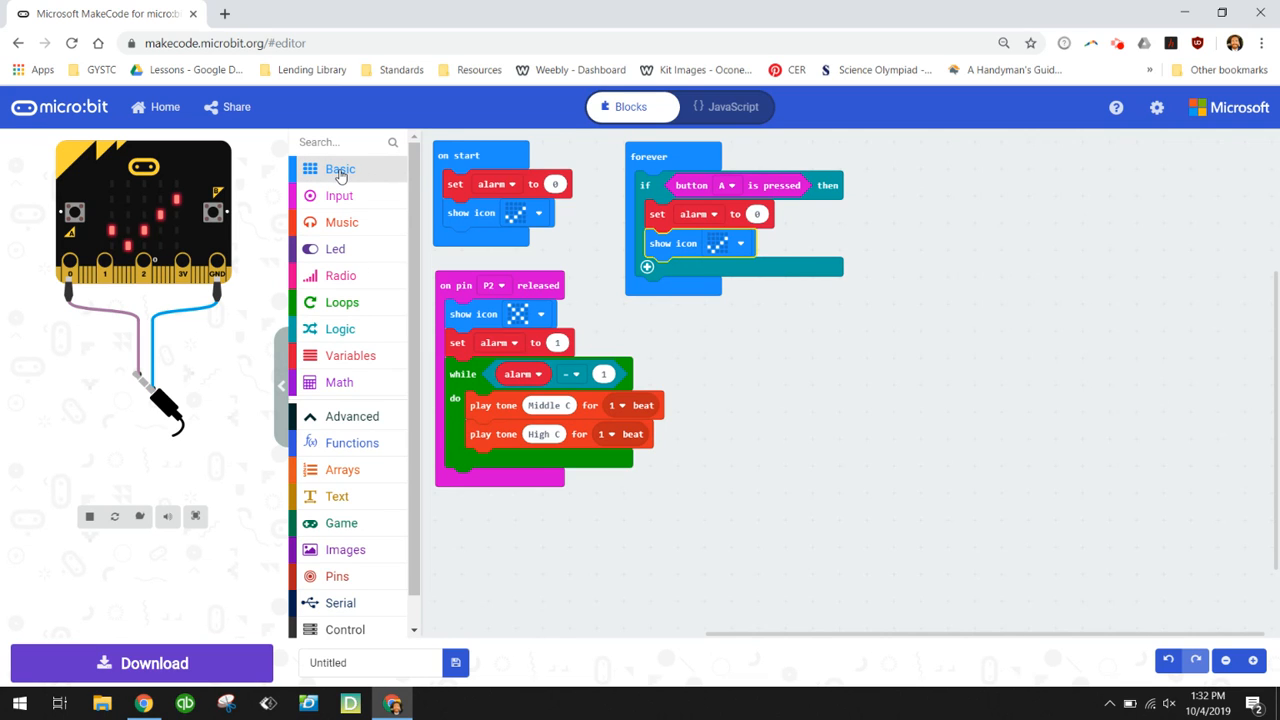
# - Add a pause of 8000 ms below the check icon in the button A branch
pyautogui.click(340, 168)
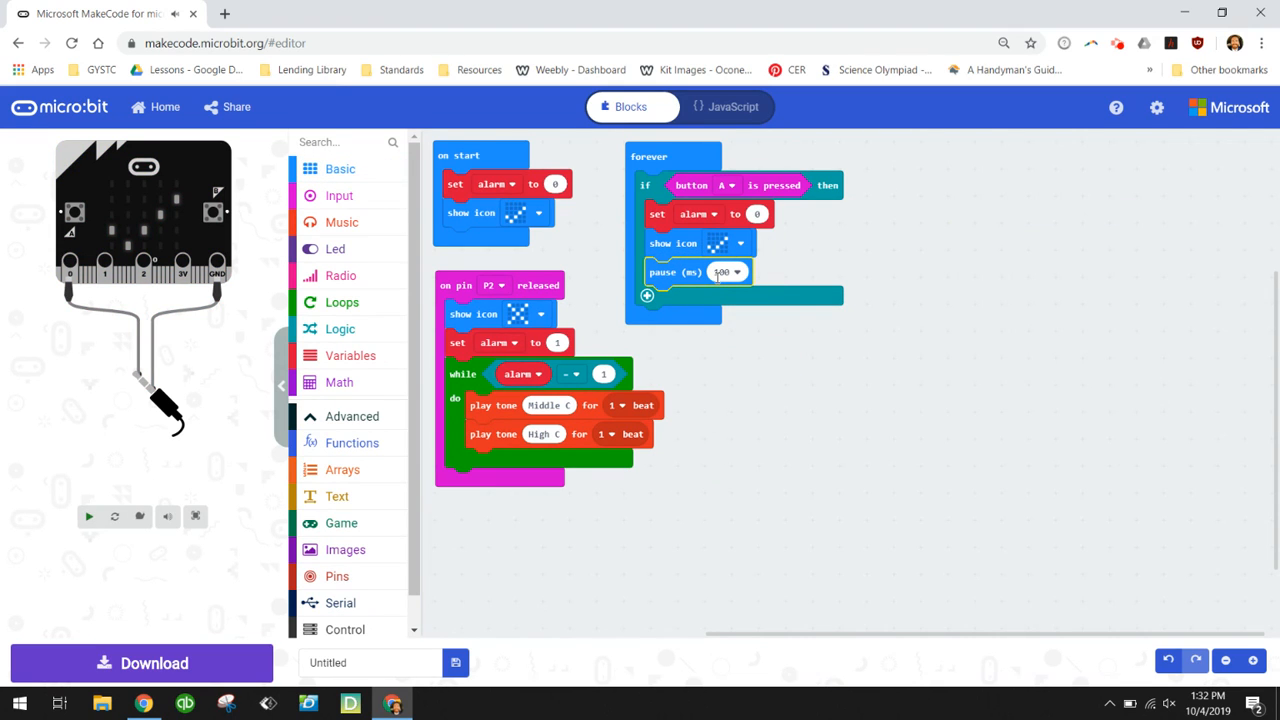
pyautogui.click(740, 272)
pyautogui.write('8000')
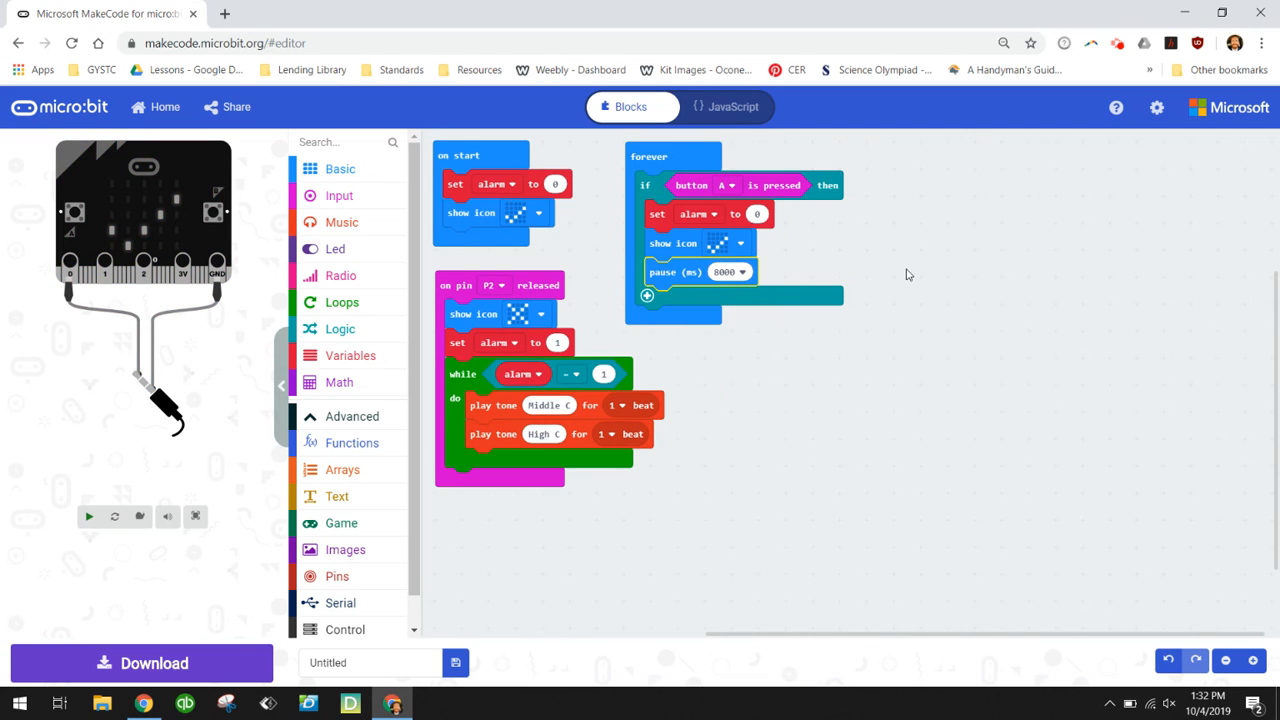
pyautogui.click(94, 513)
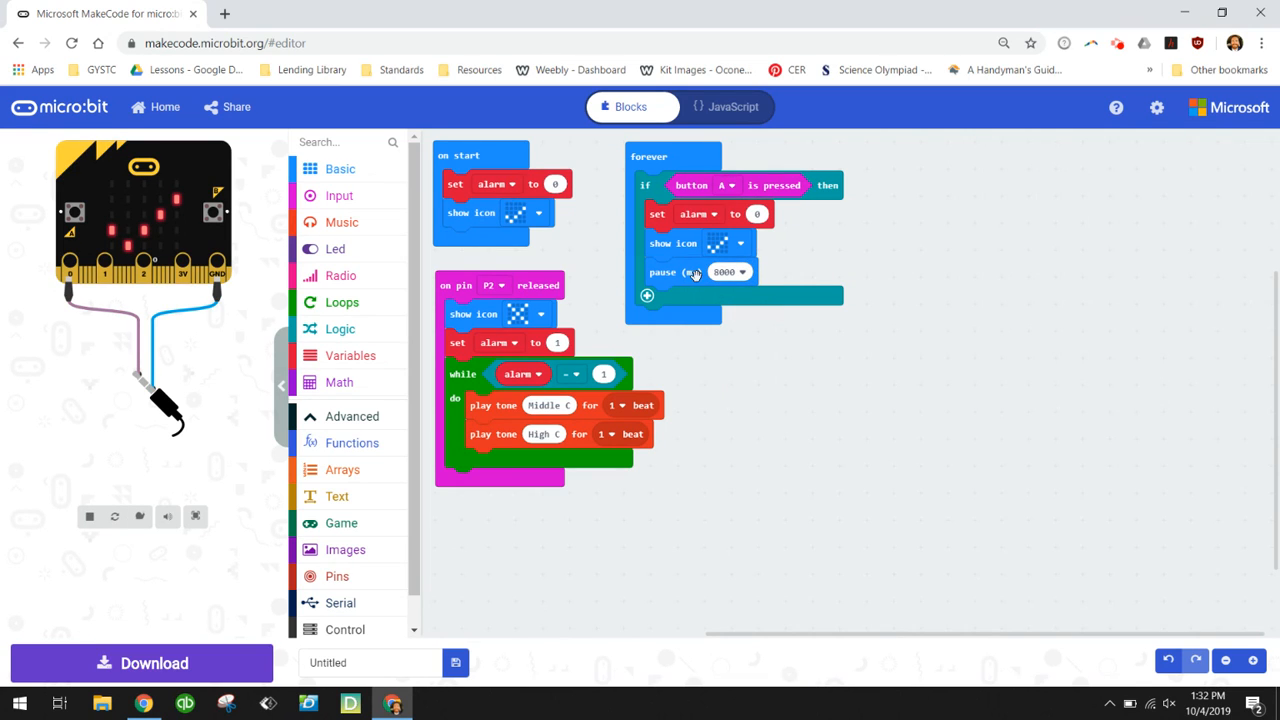
pyautogui.moveTo(707, 283)
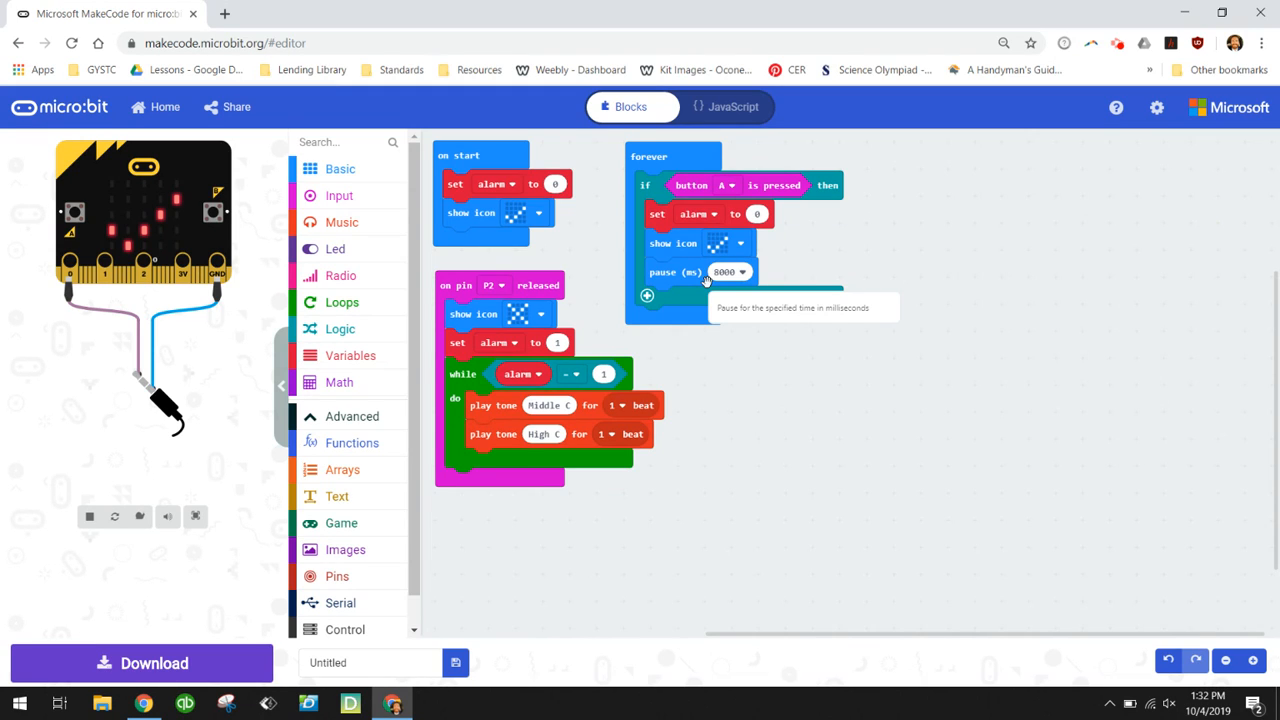
pyautogui.moveTo(715, 287)
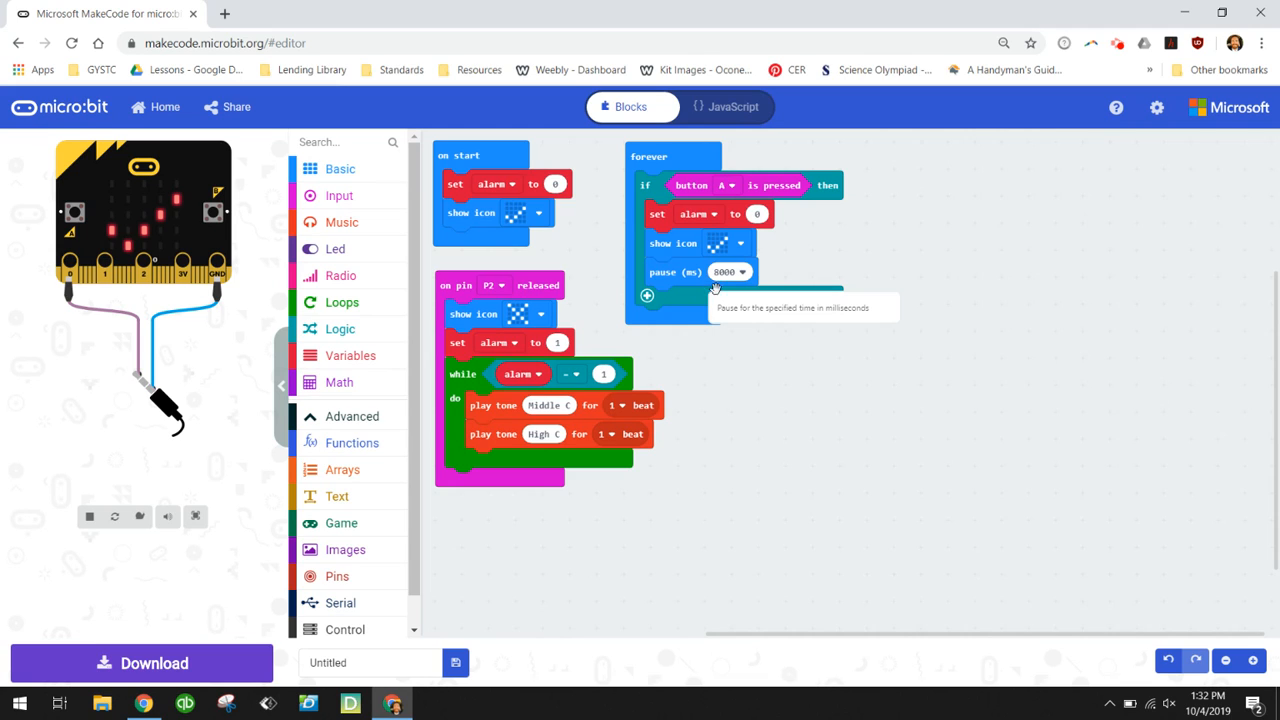
pyautogui.moveTo(881, 450)
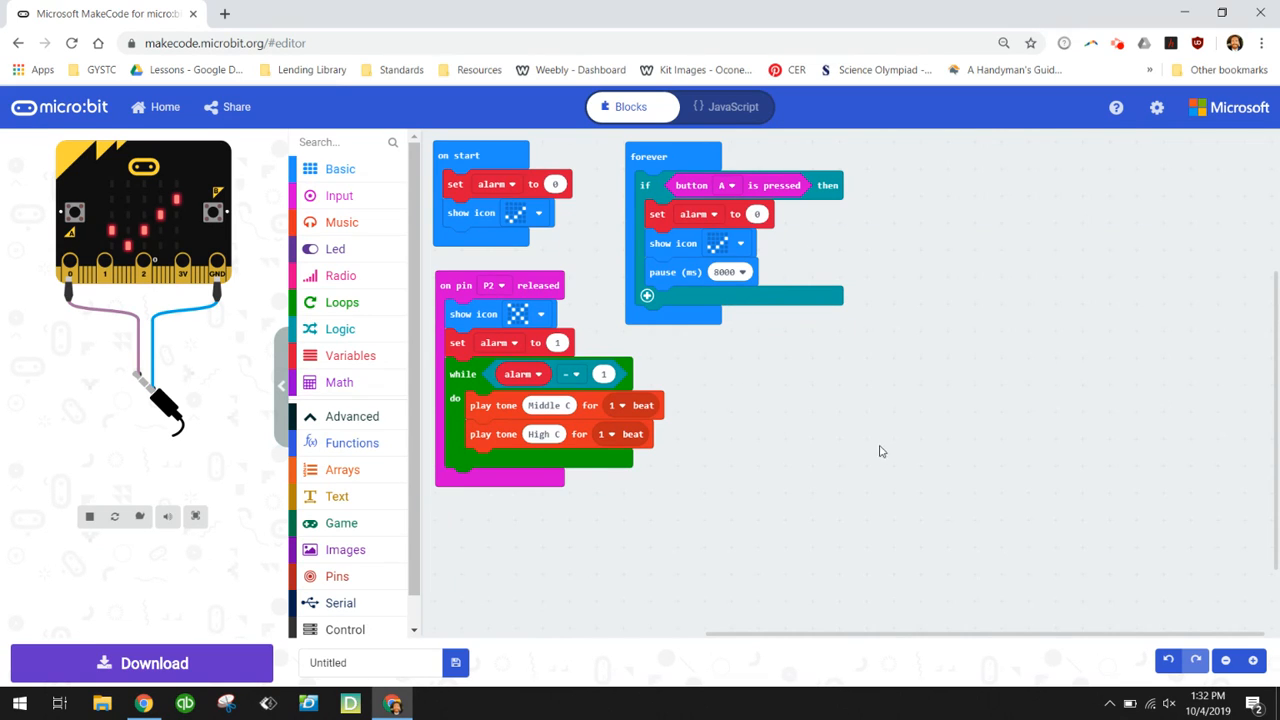